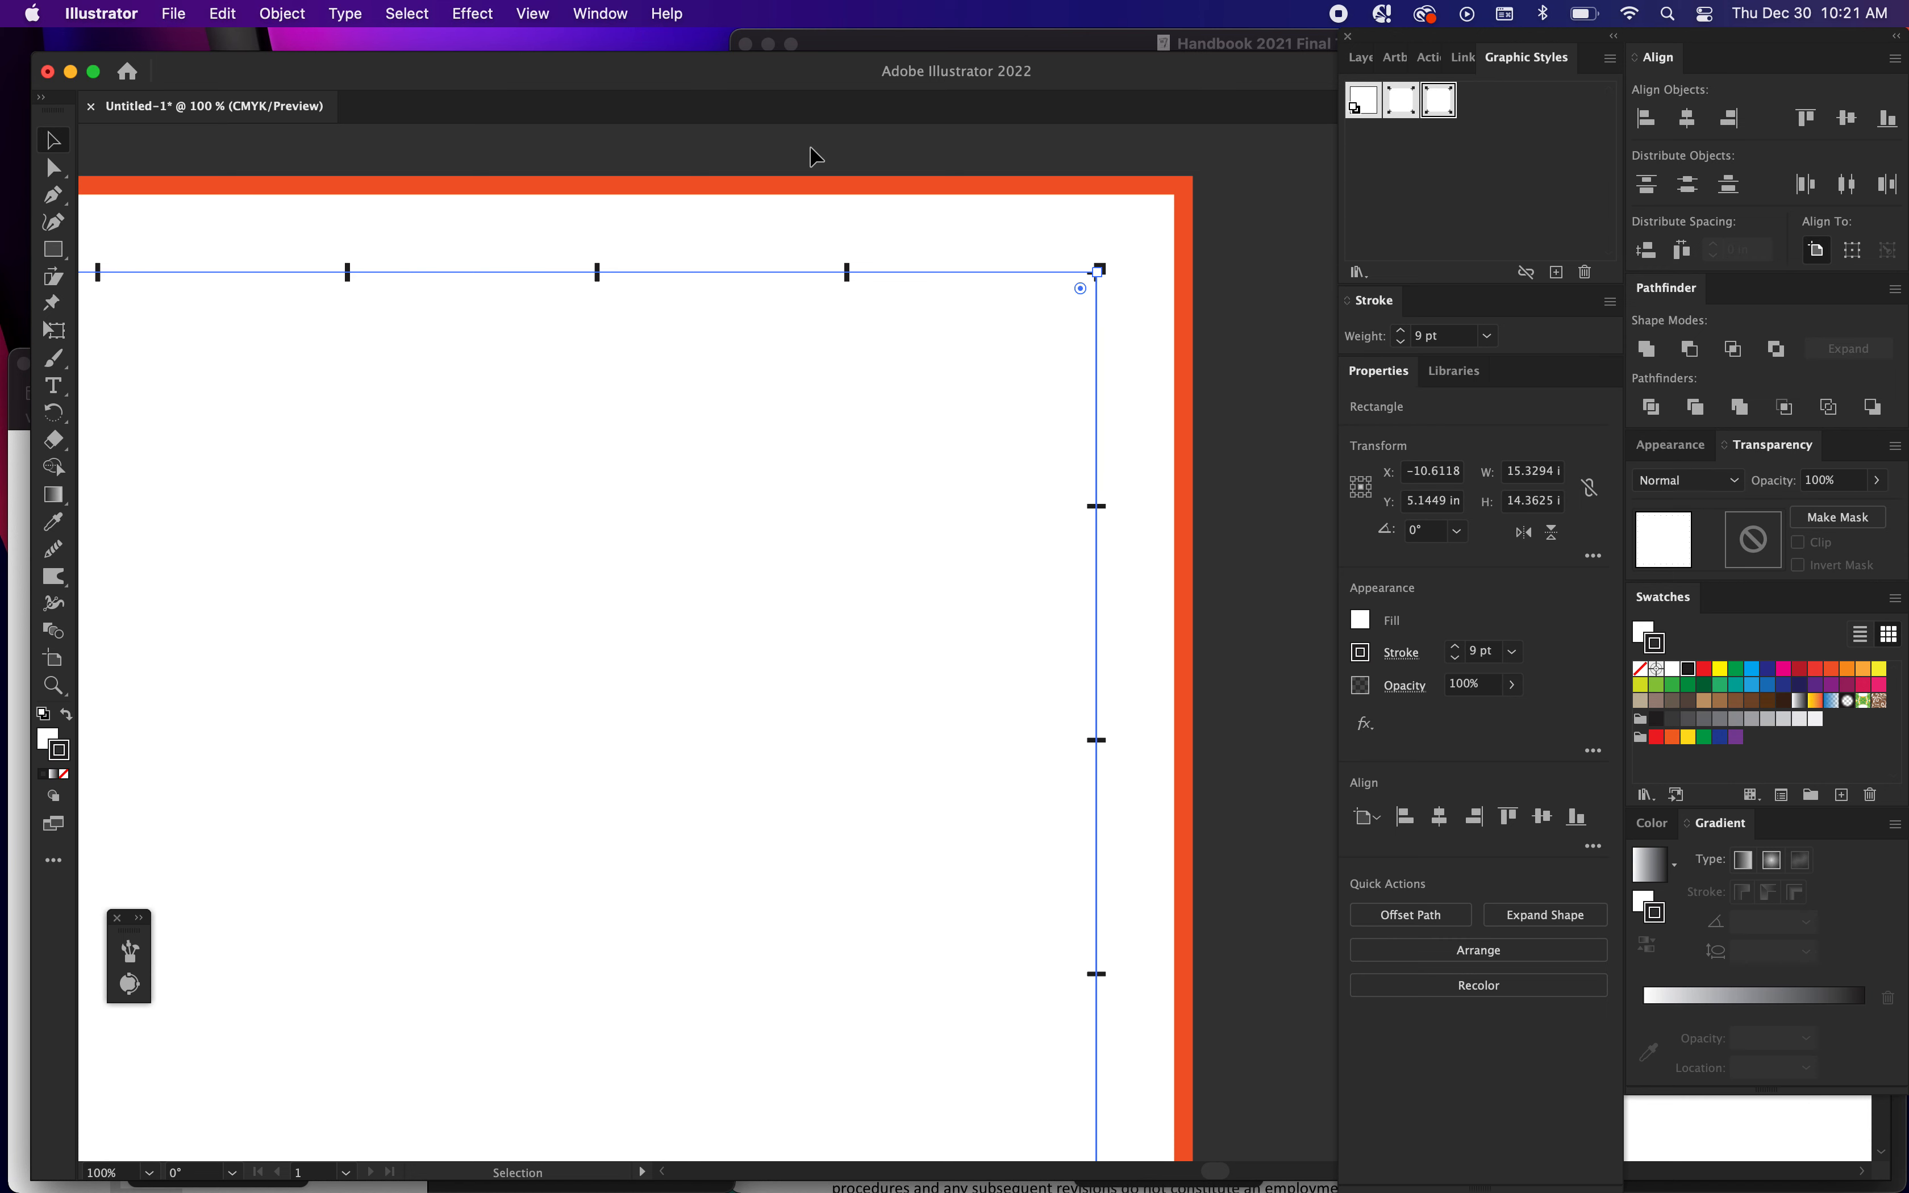
Set the Stroke unit to Inches in the Units preferences so stroke weight reads 0.125 in
left_click(1263, 192)
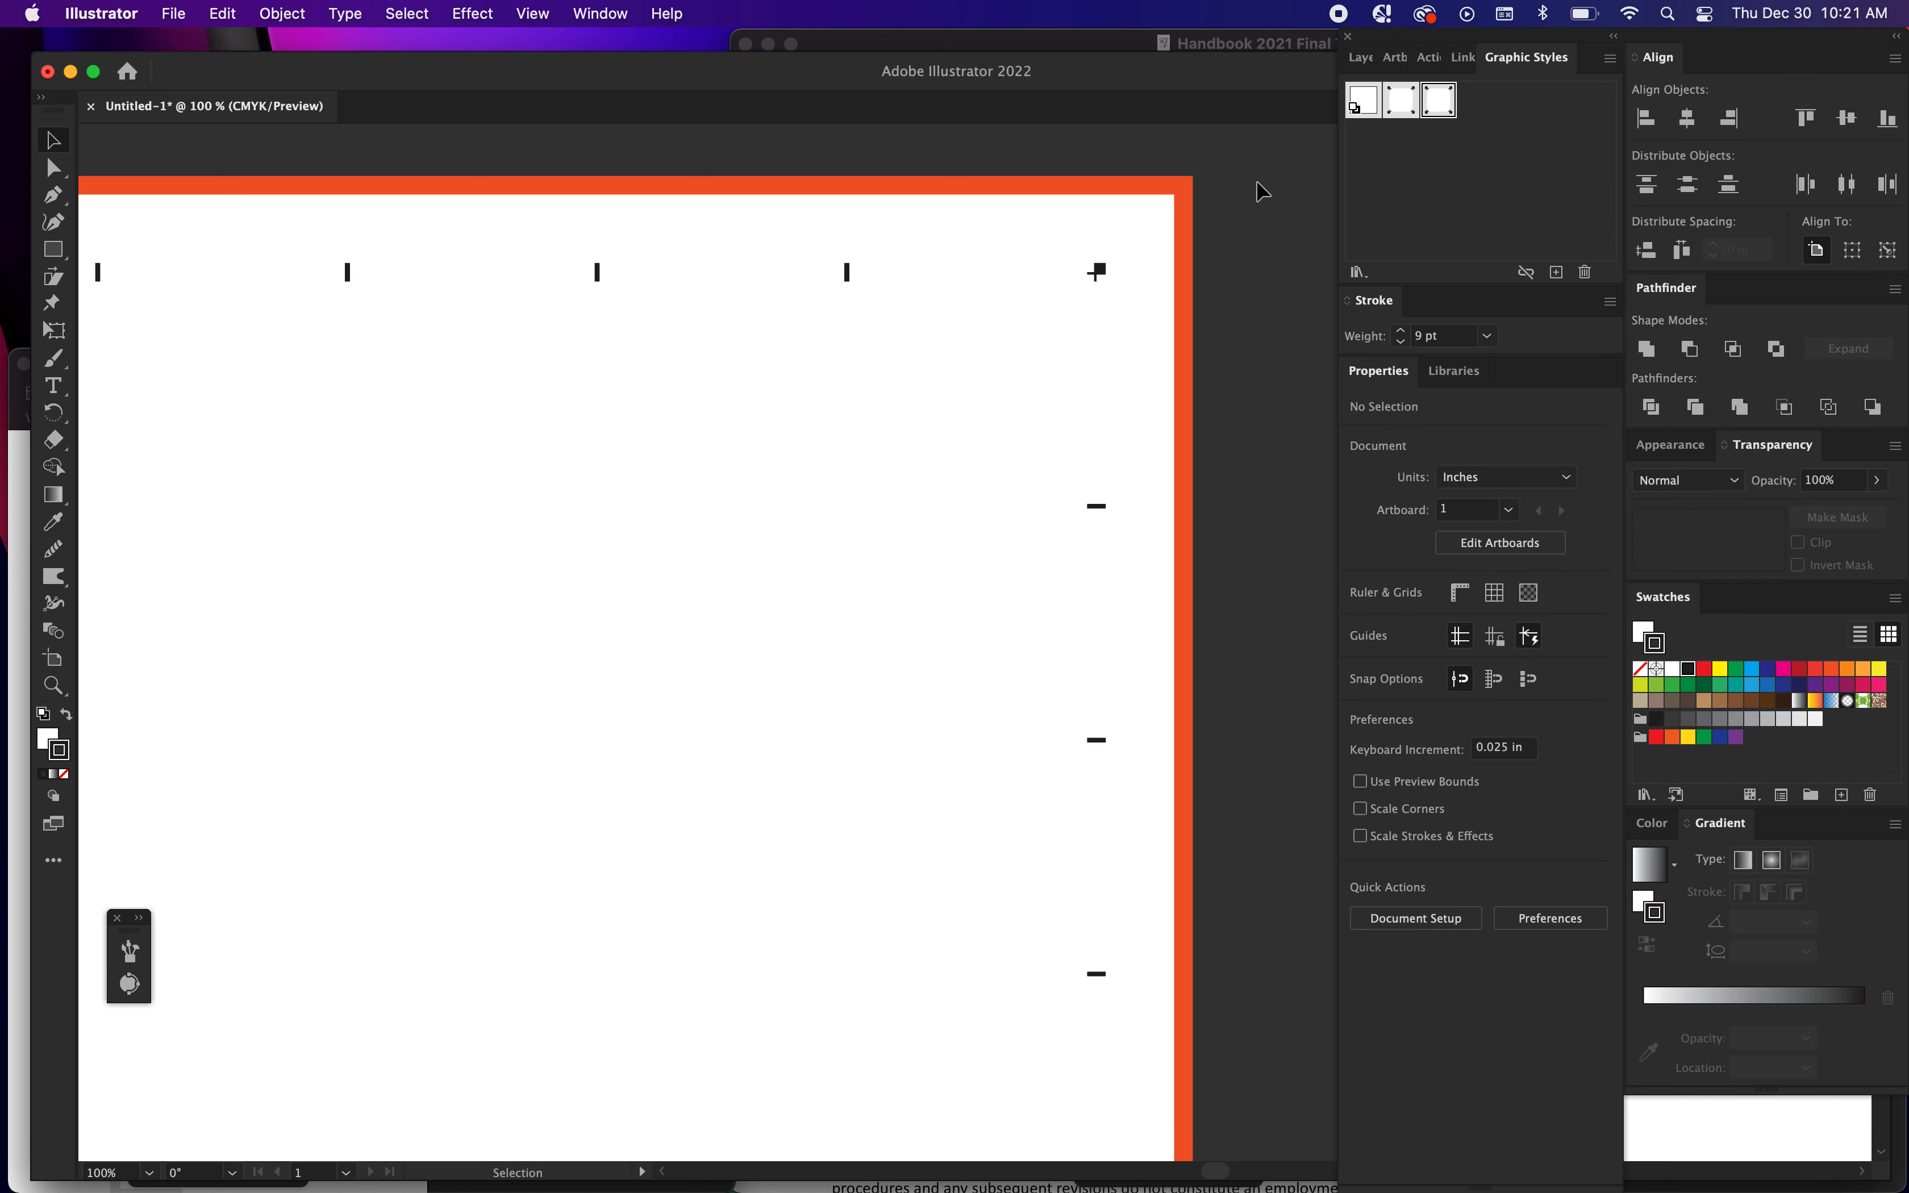
left_click(1095, 270)
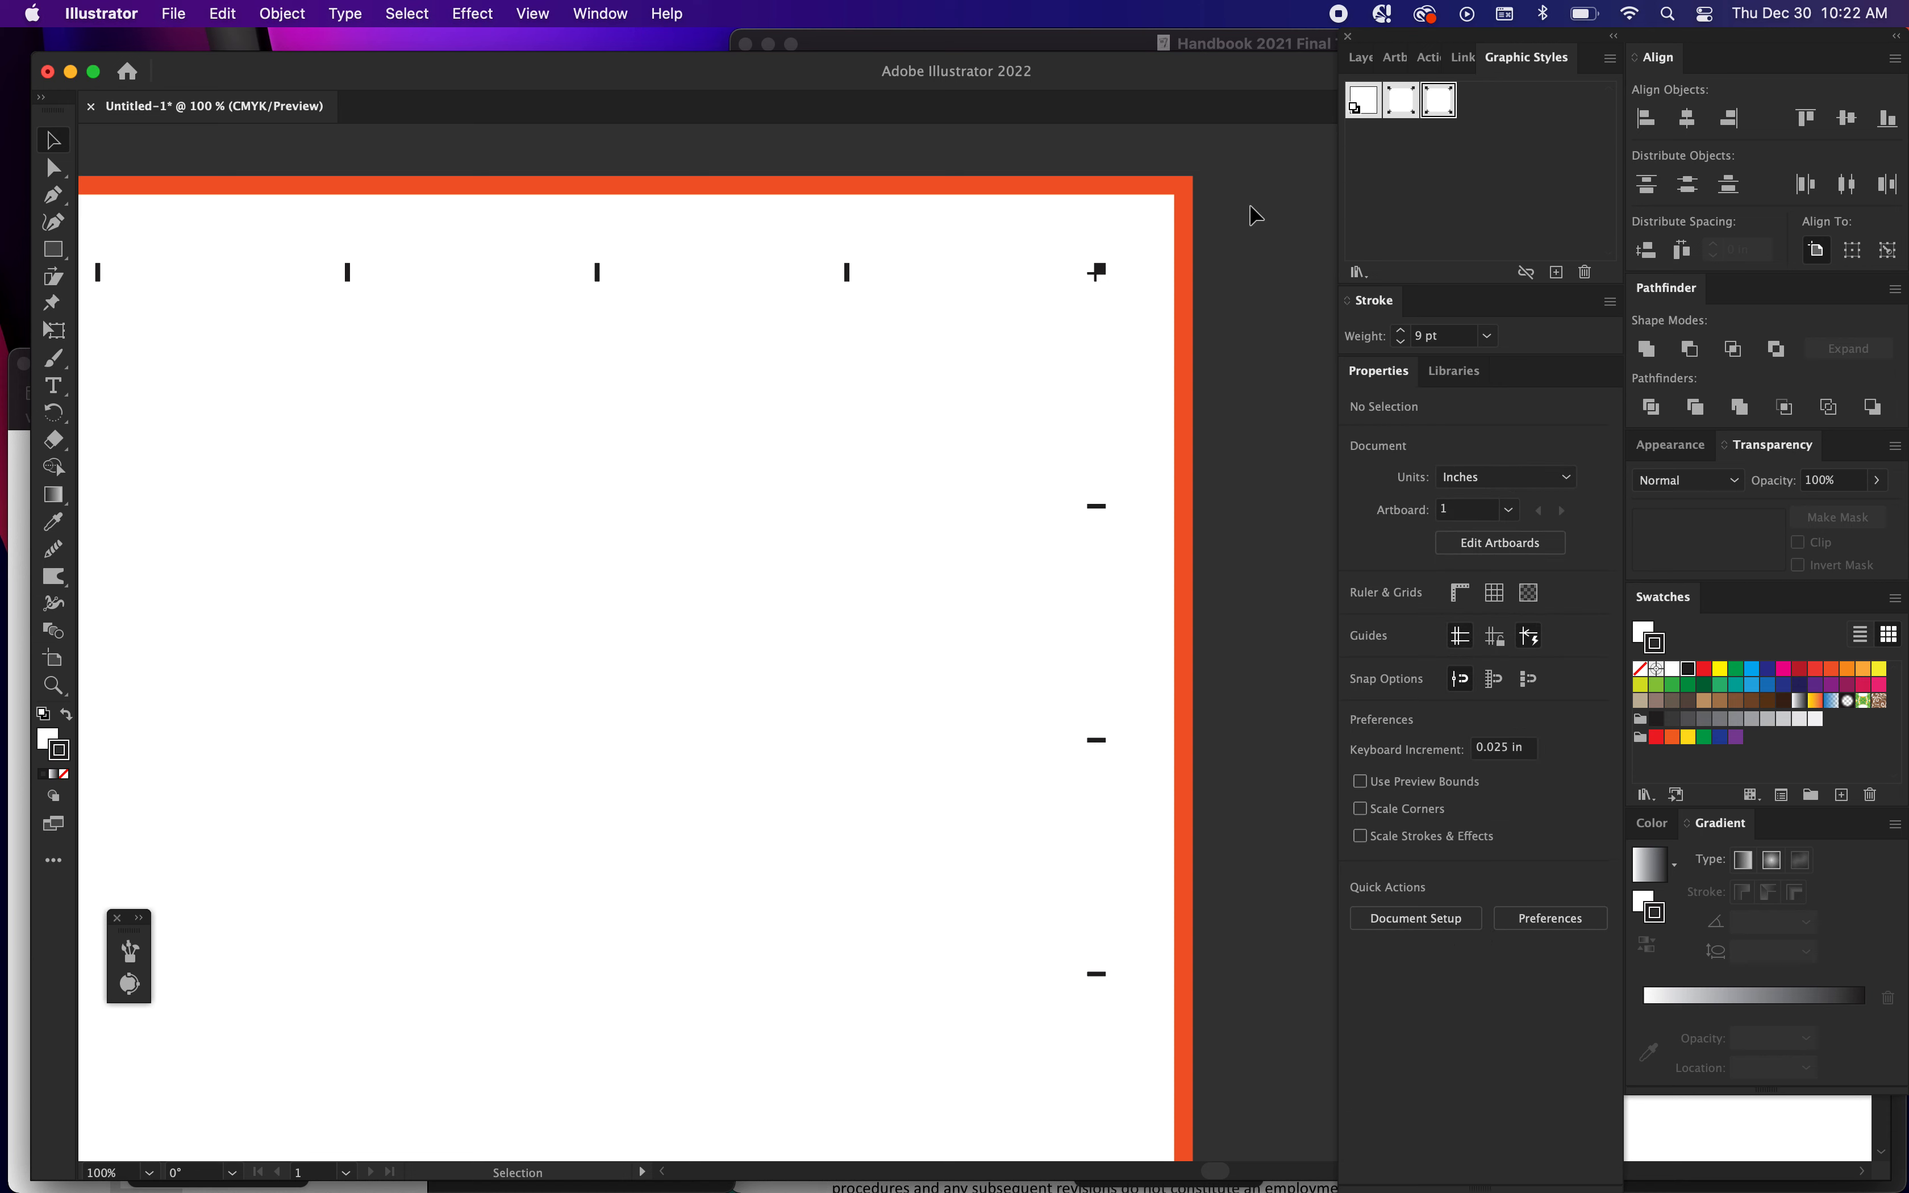
mouse_move(1198, 274)
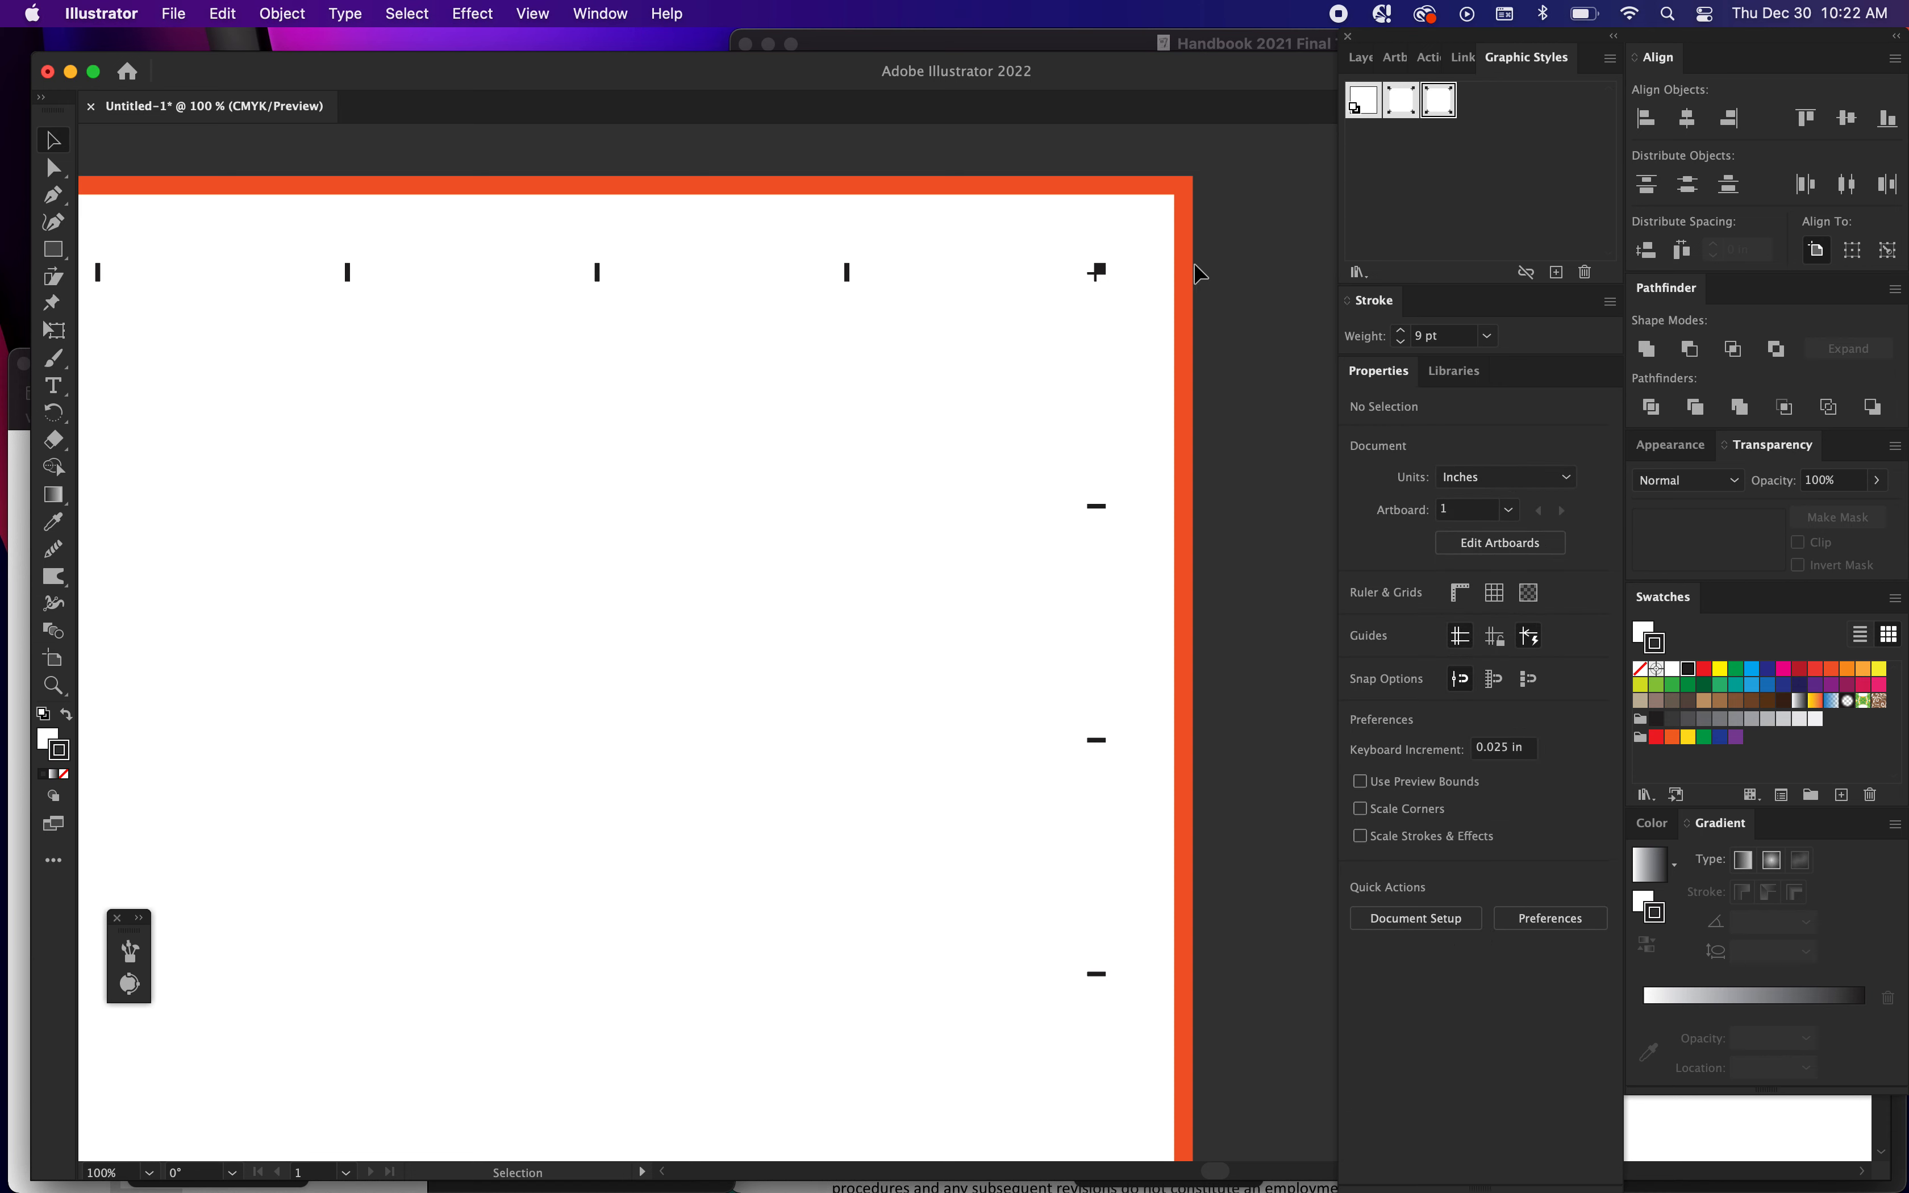
mouse_move(1398, 100)
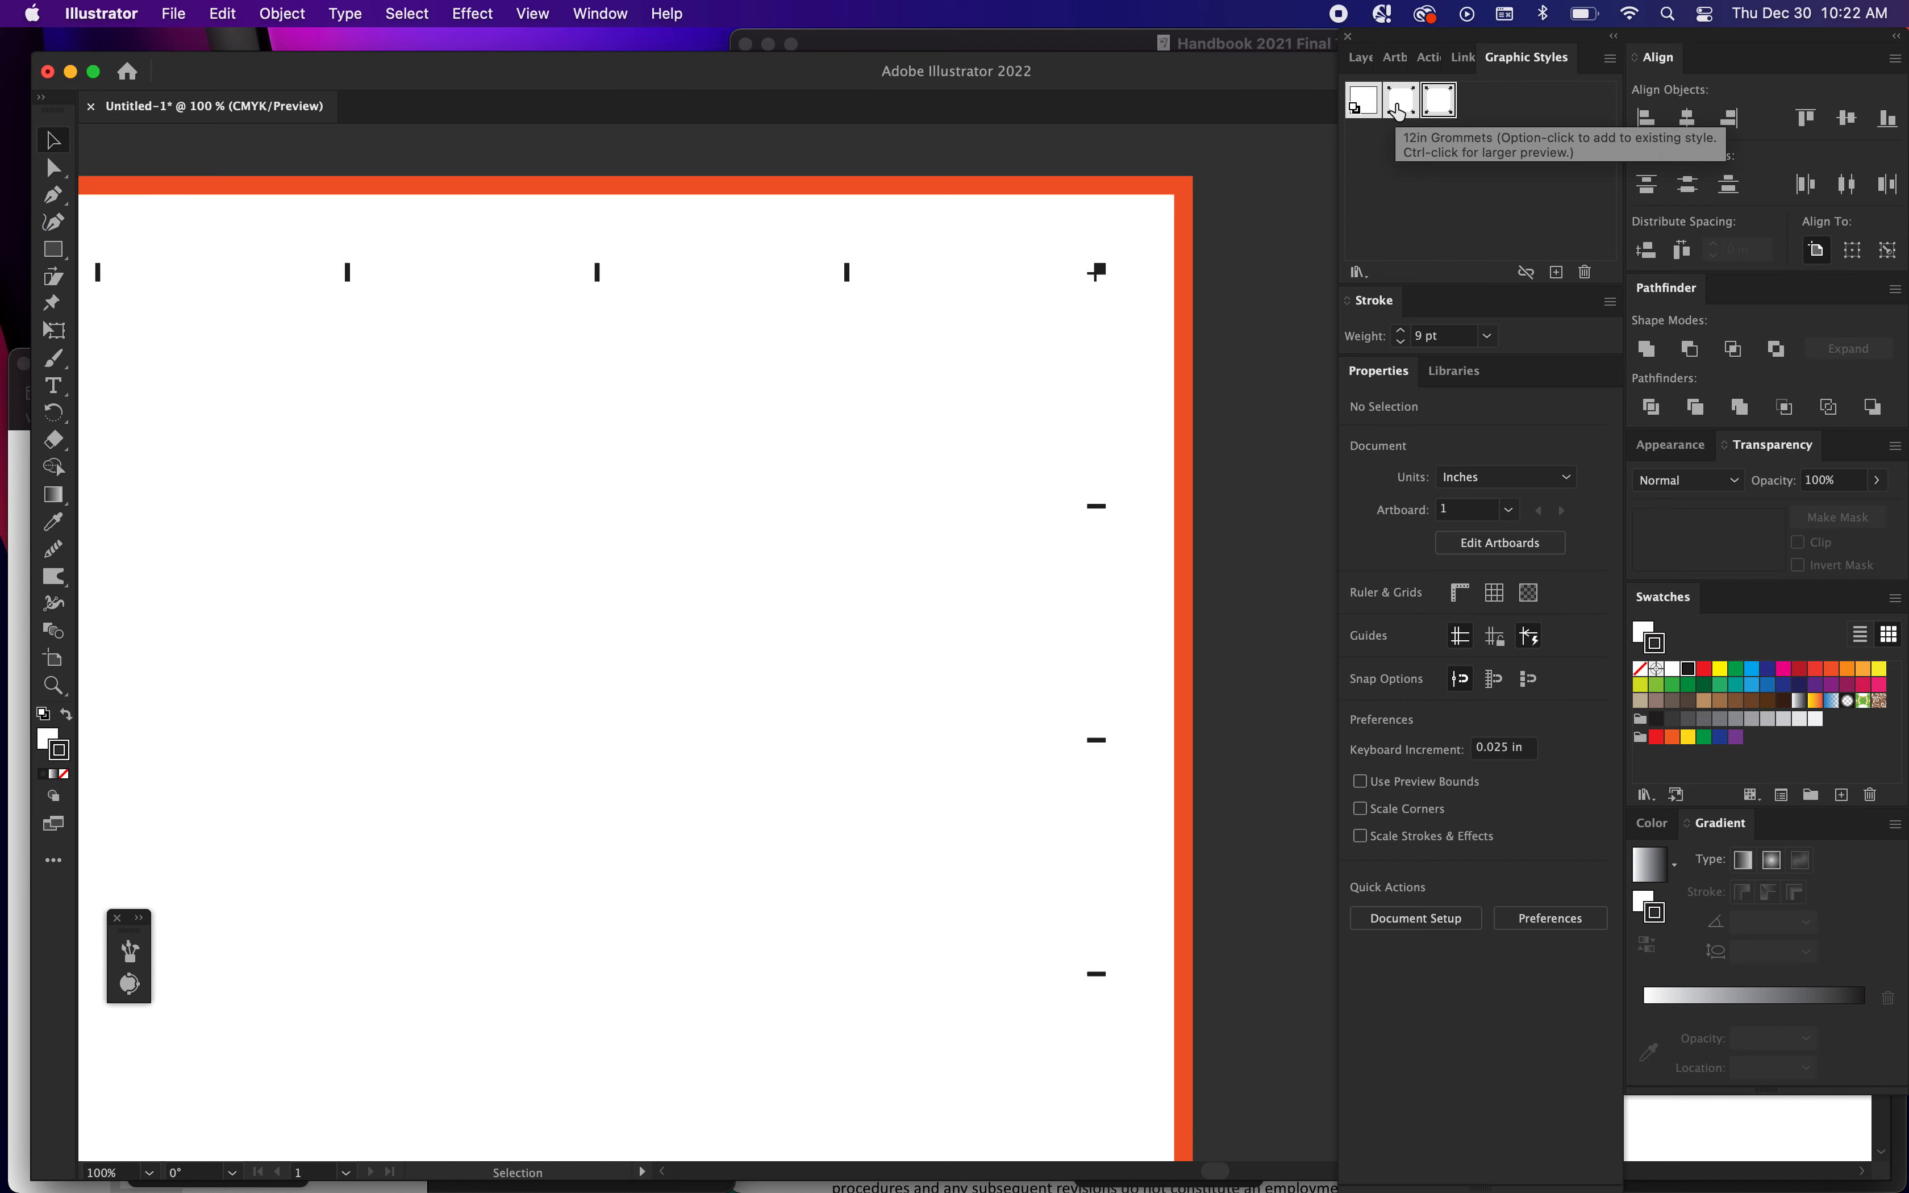
mouse_move(1306, 281)
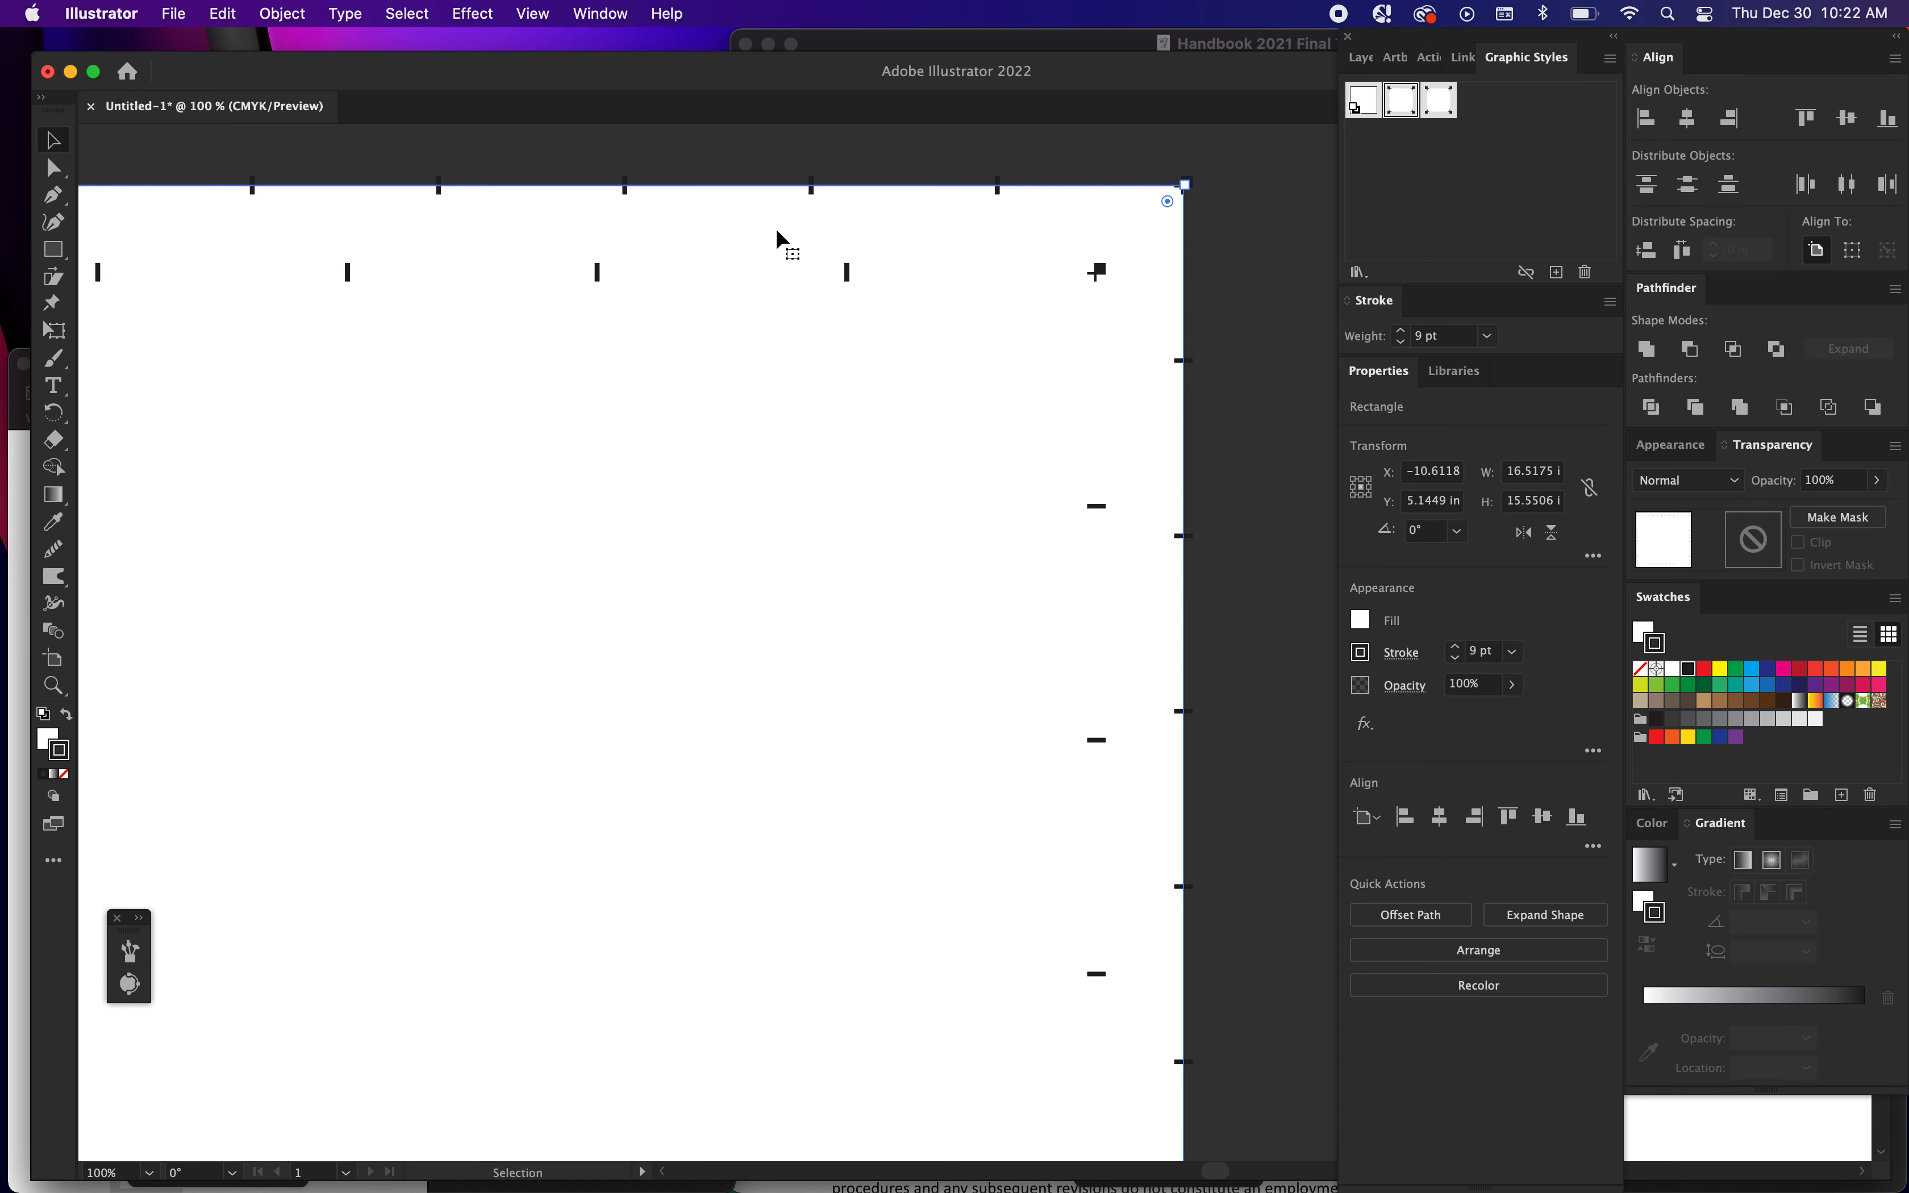
mouse_move(1164, 277)
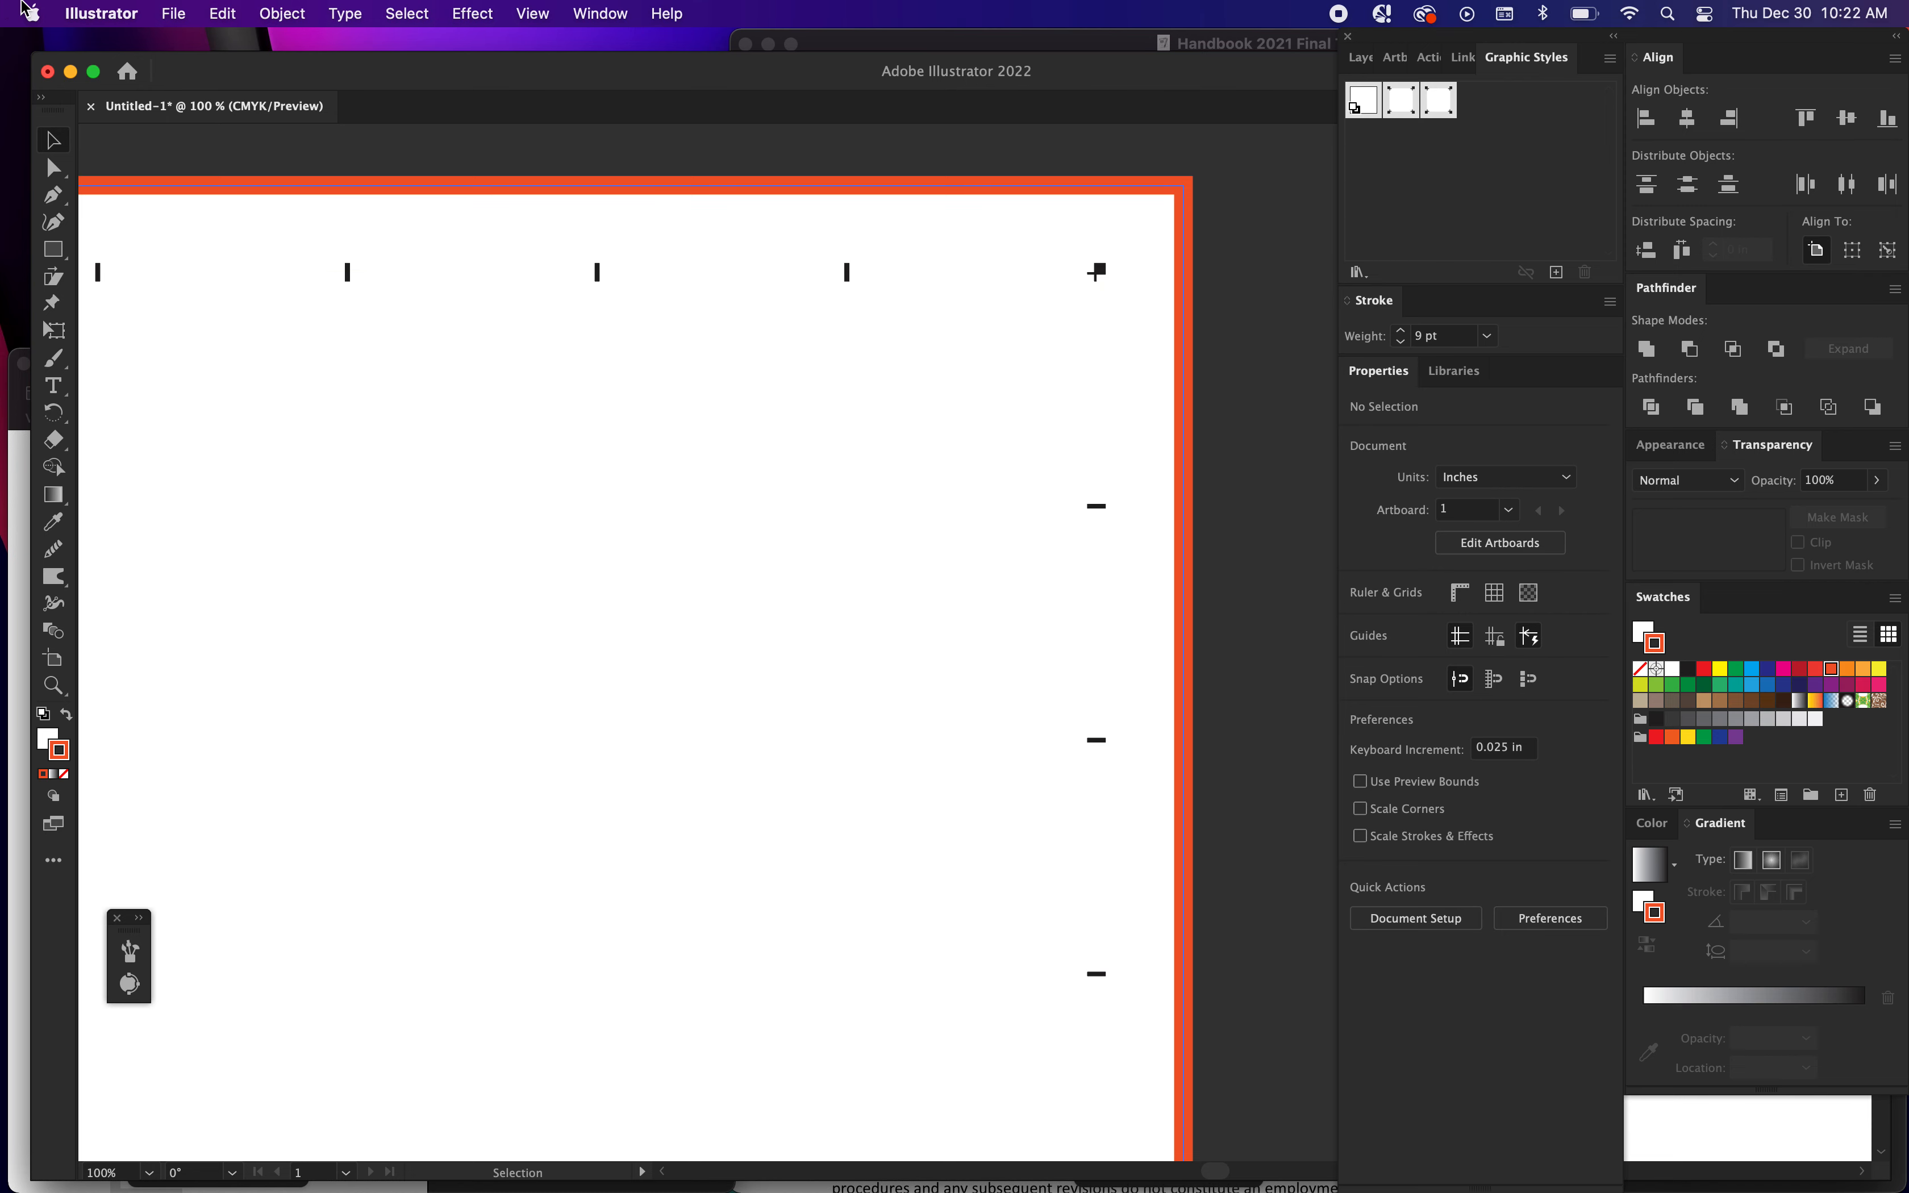
left_click(100, 13)
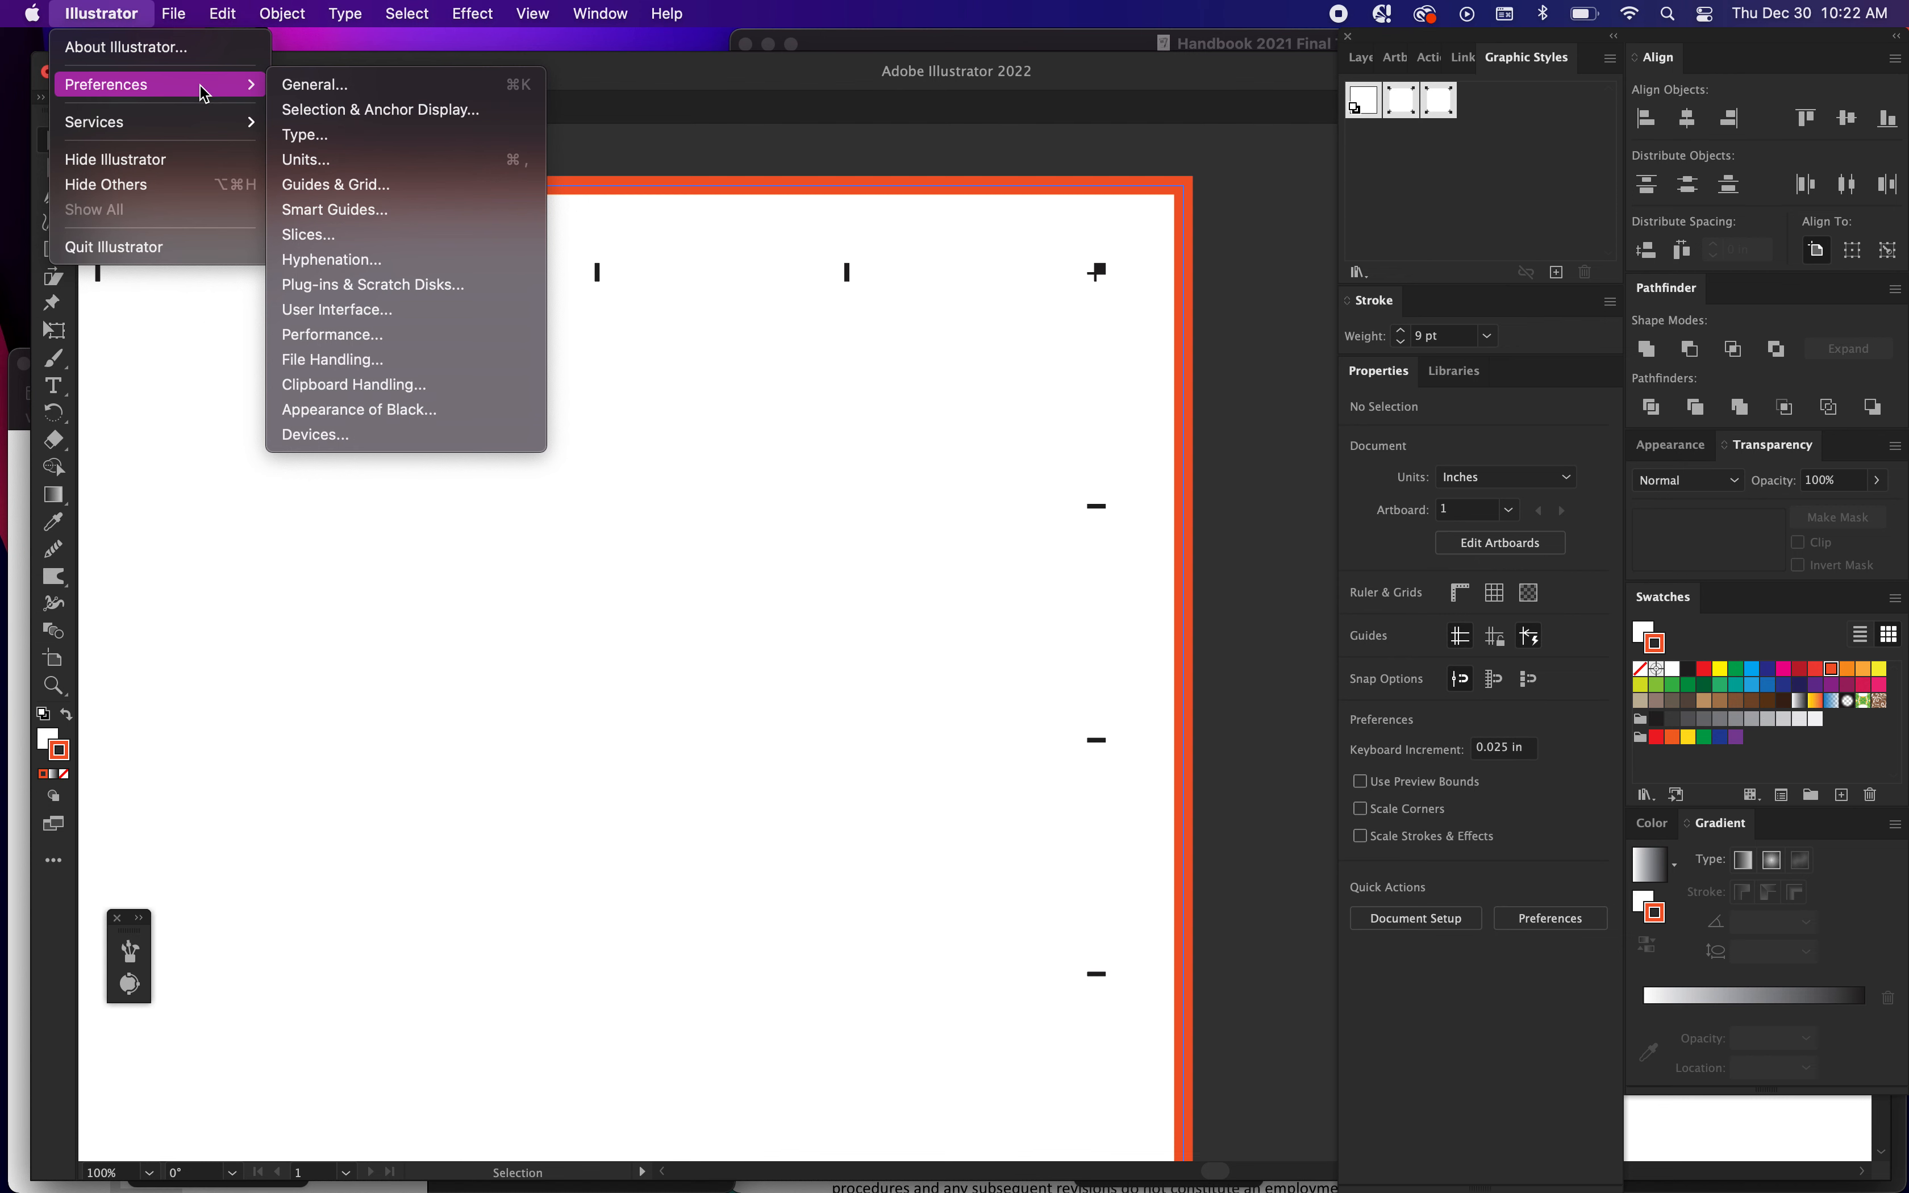
left_click(305, 159)
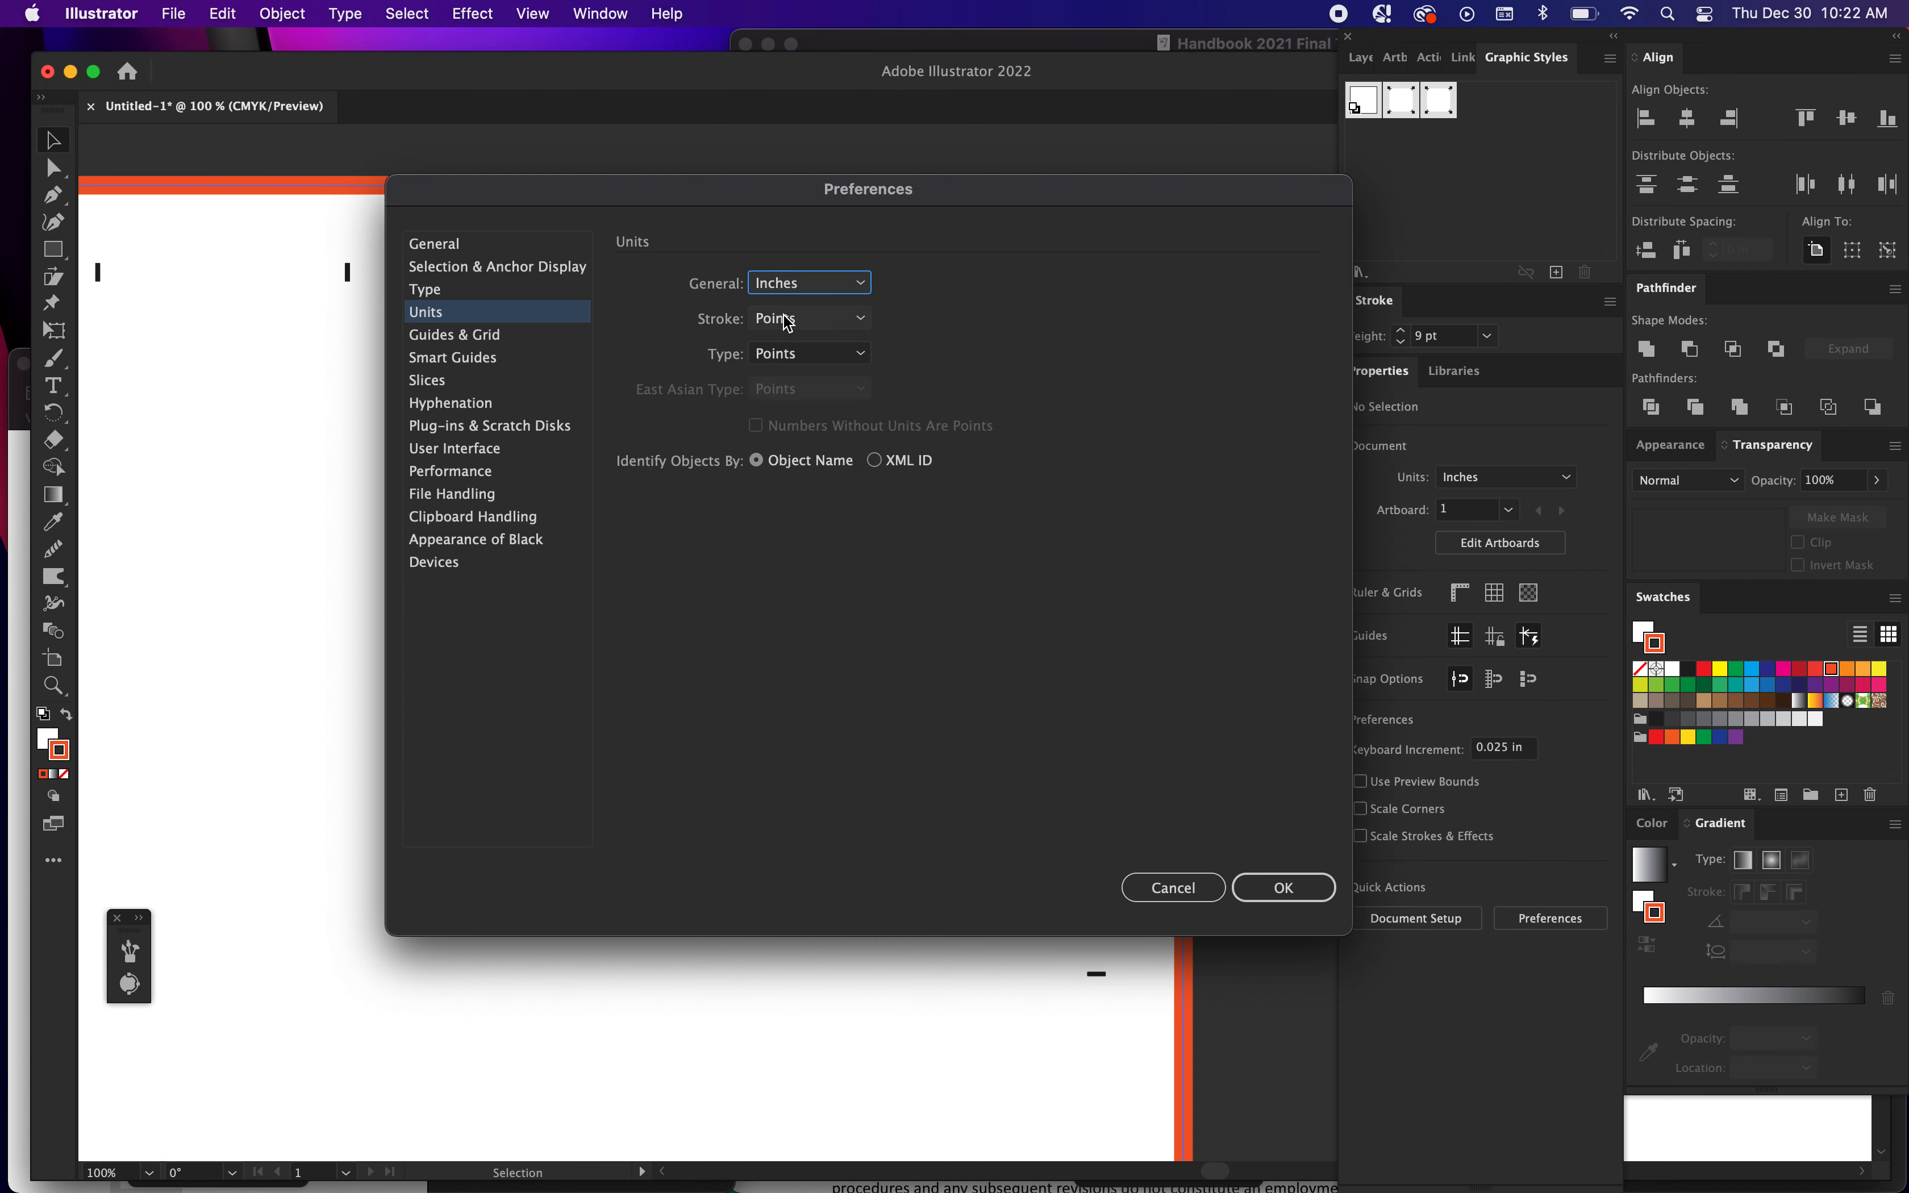
left_click(808, 318)
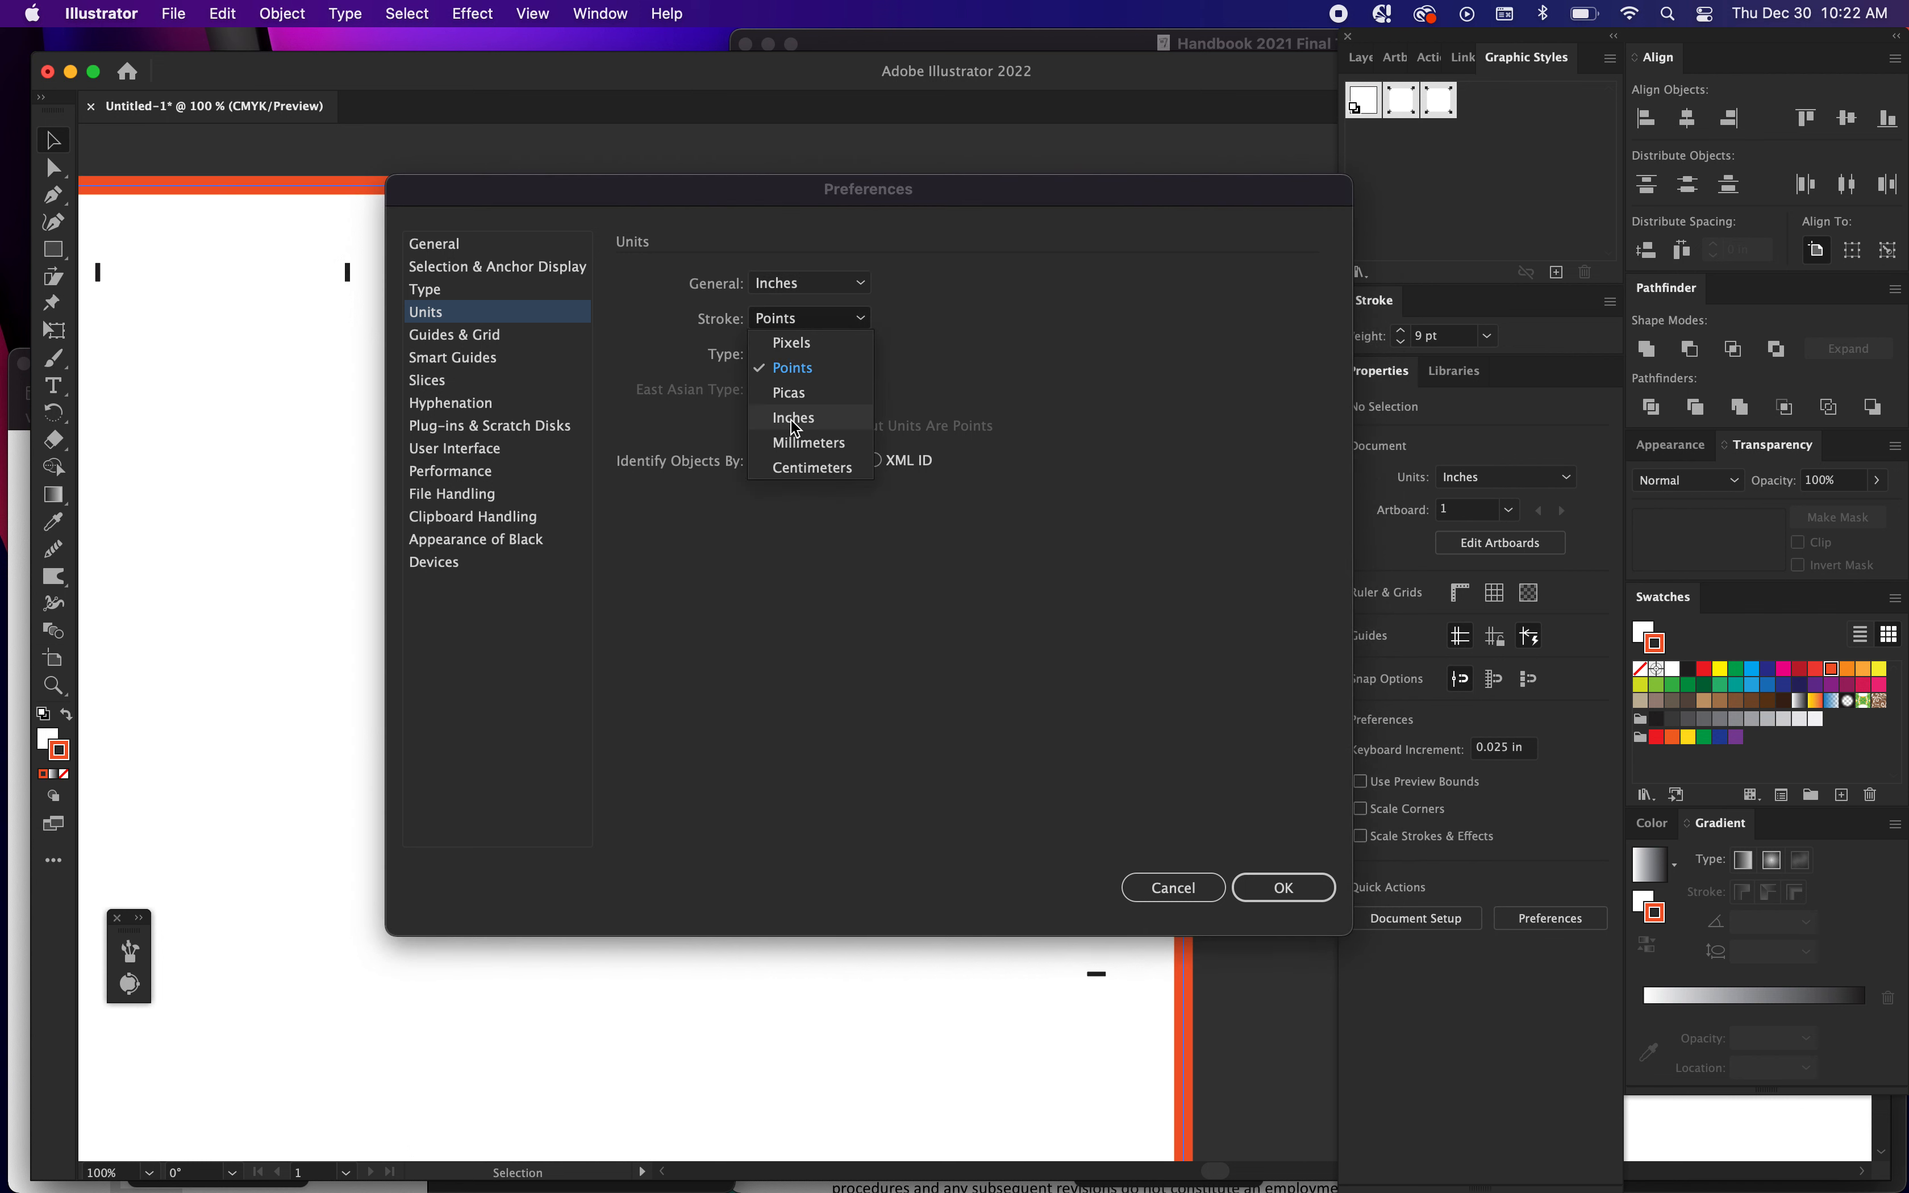
left_click(1281, 886)
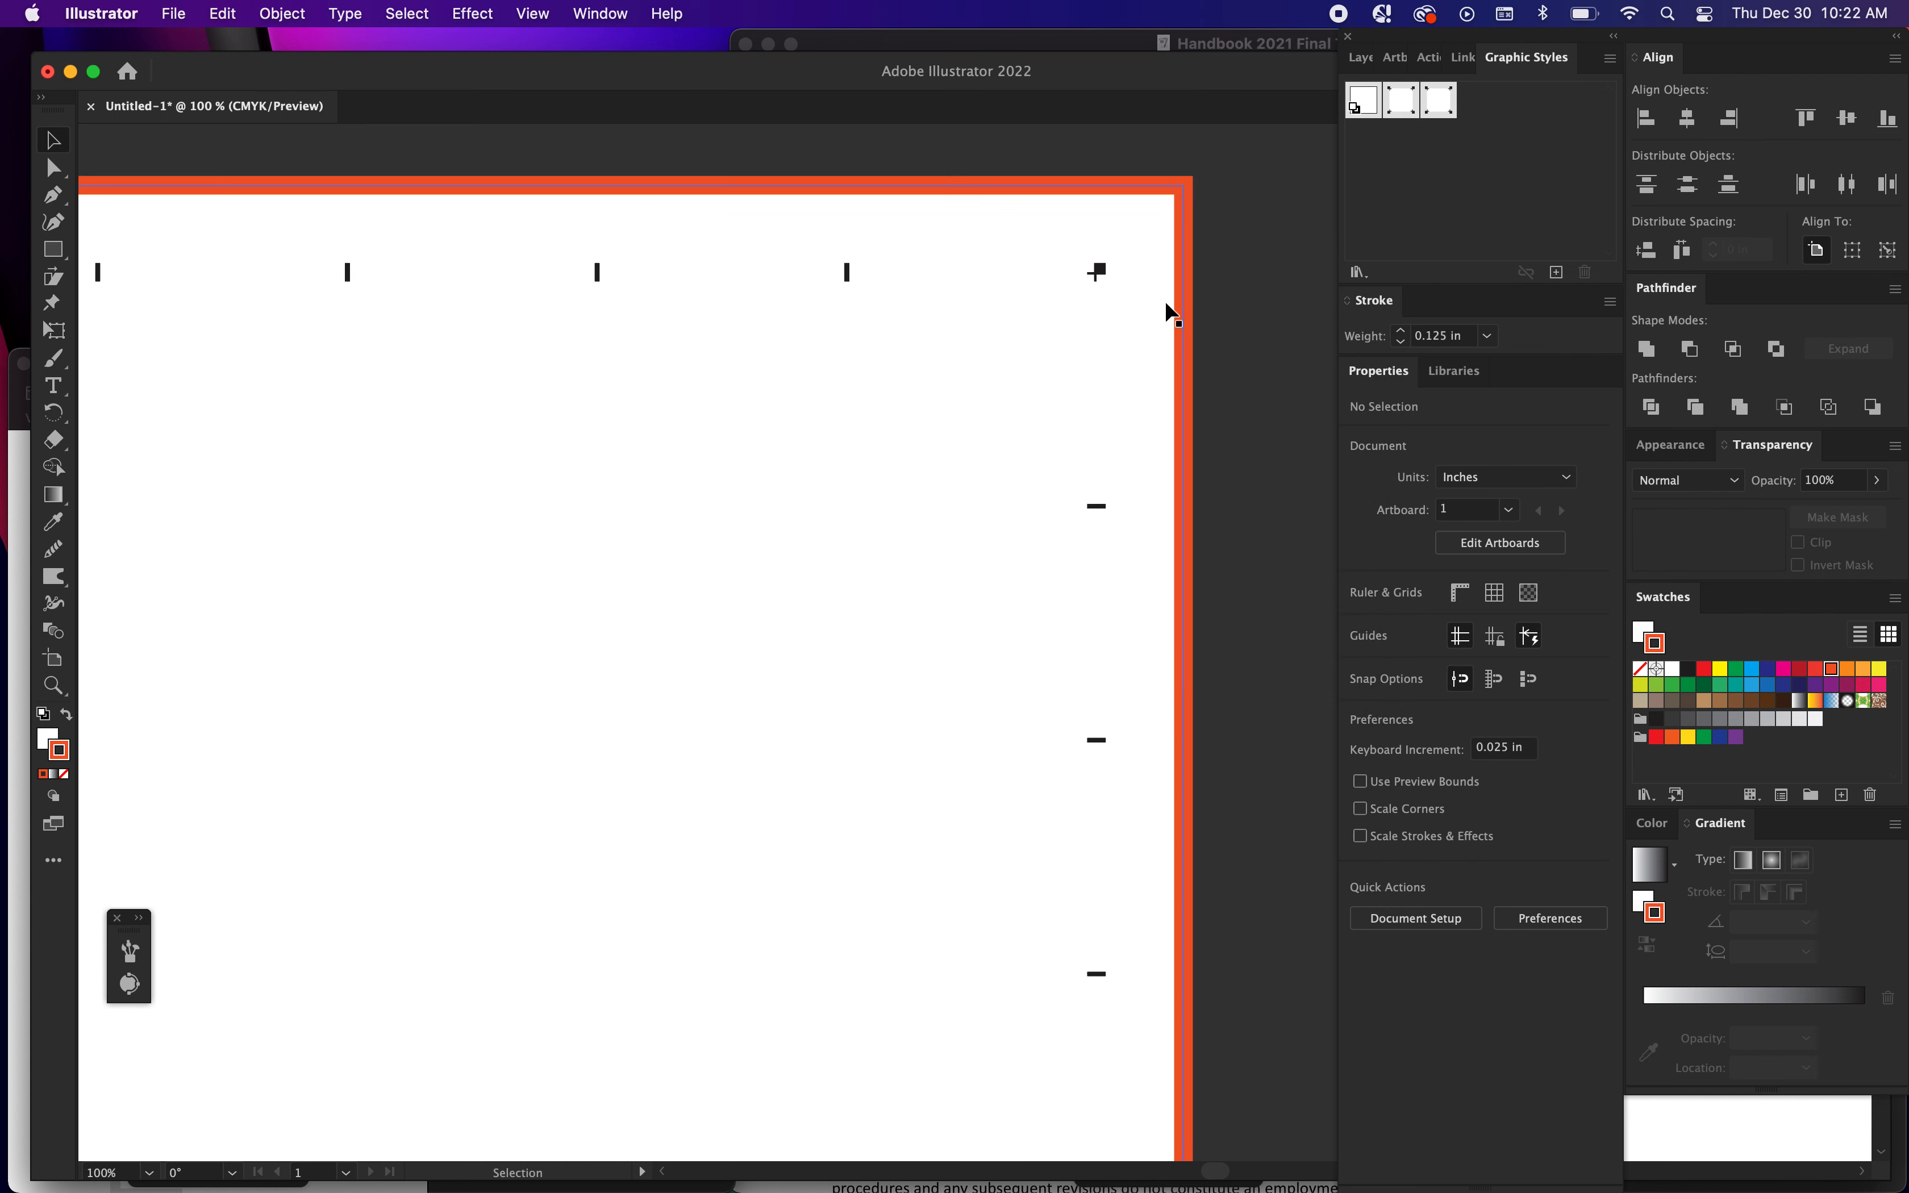
Change the rectangle's first dash Gap value to 1.4 in the Stroke settings
left_click(1096, 270)
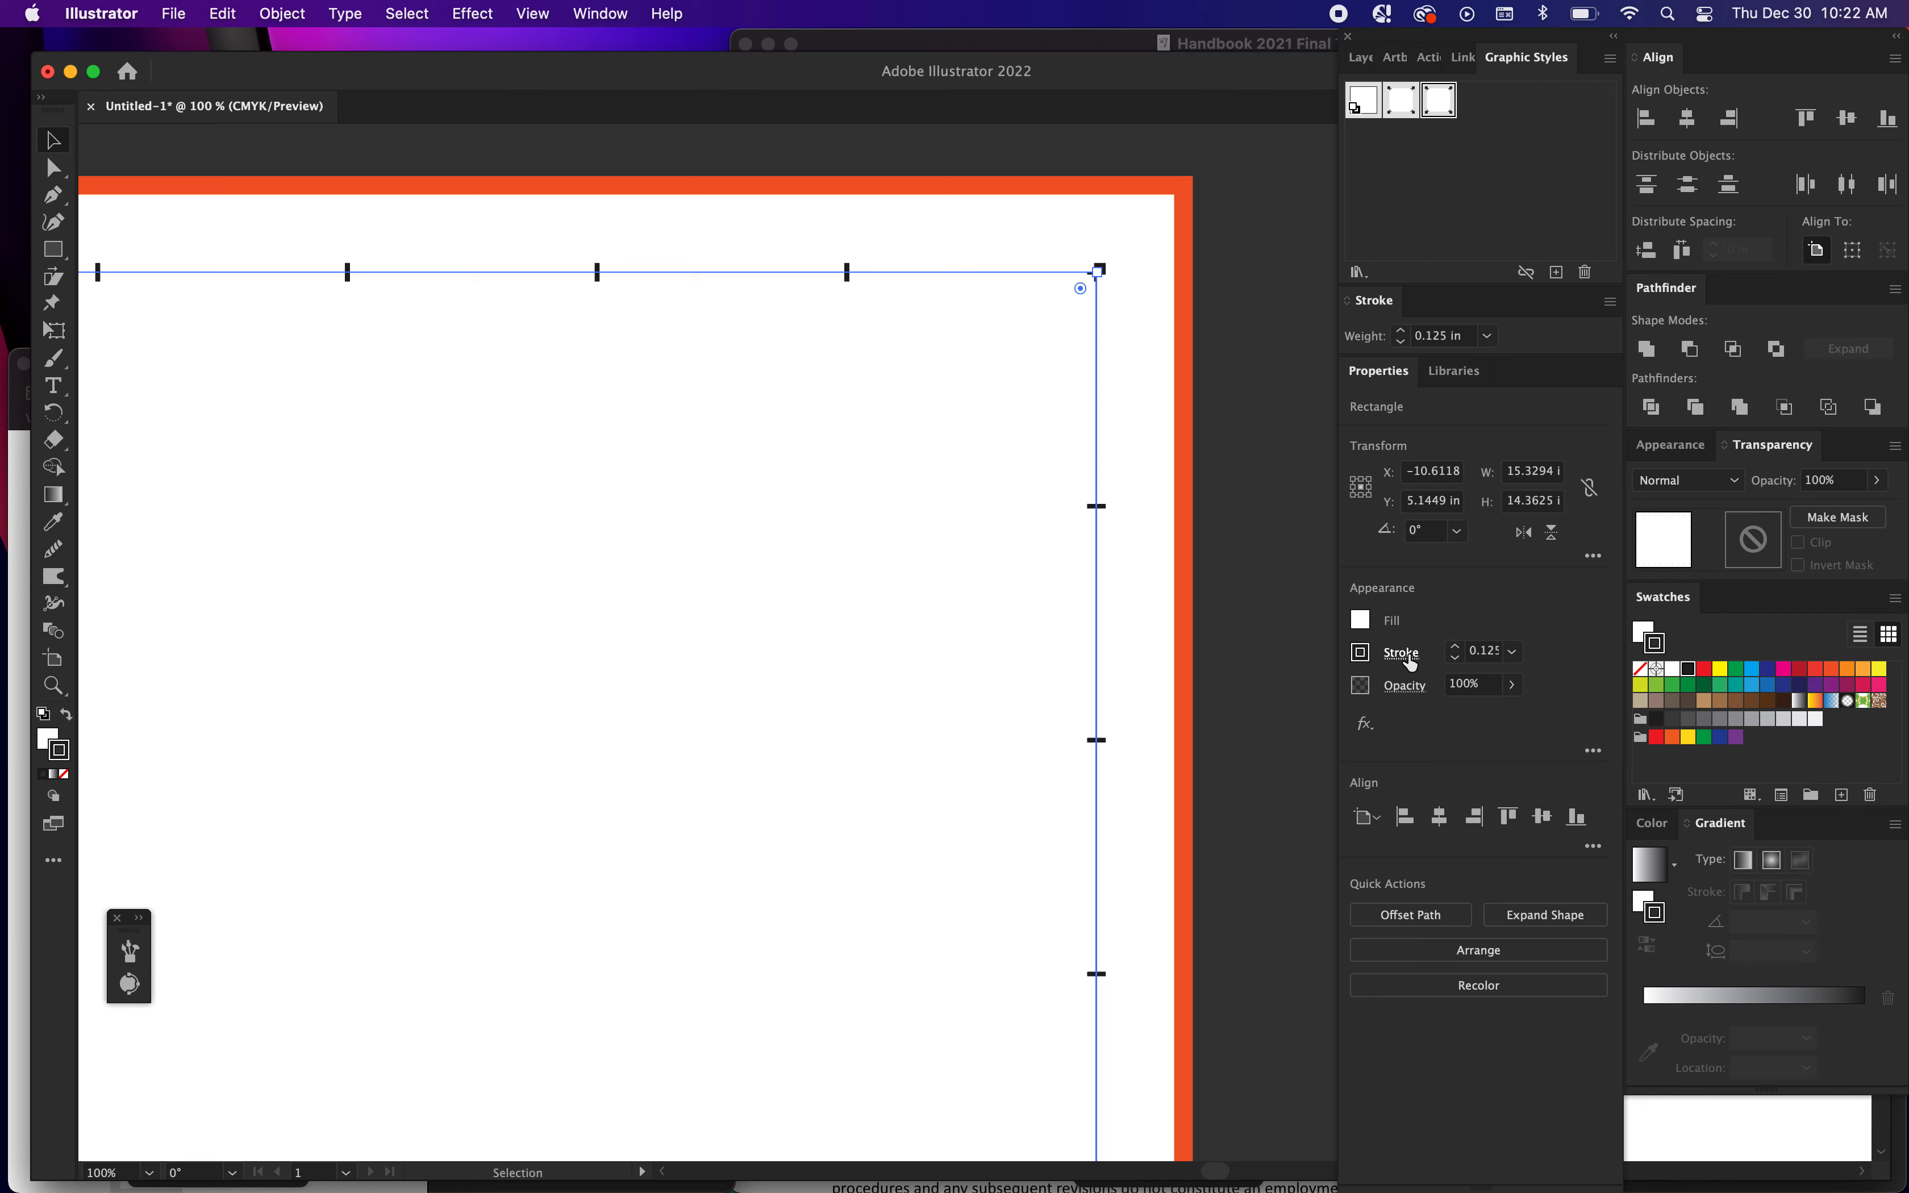
left_click(1401, 652)
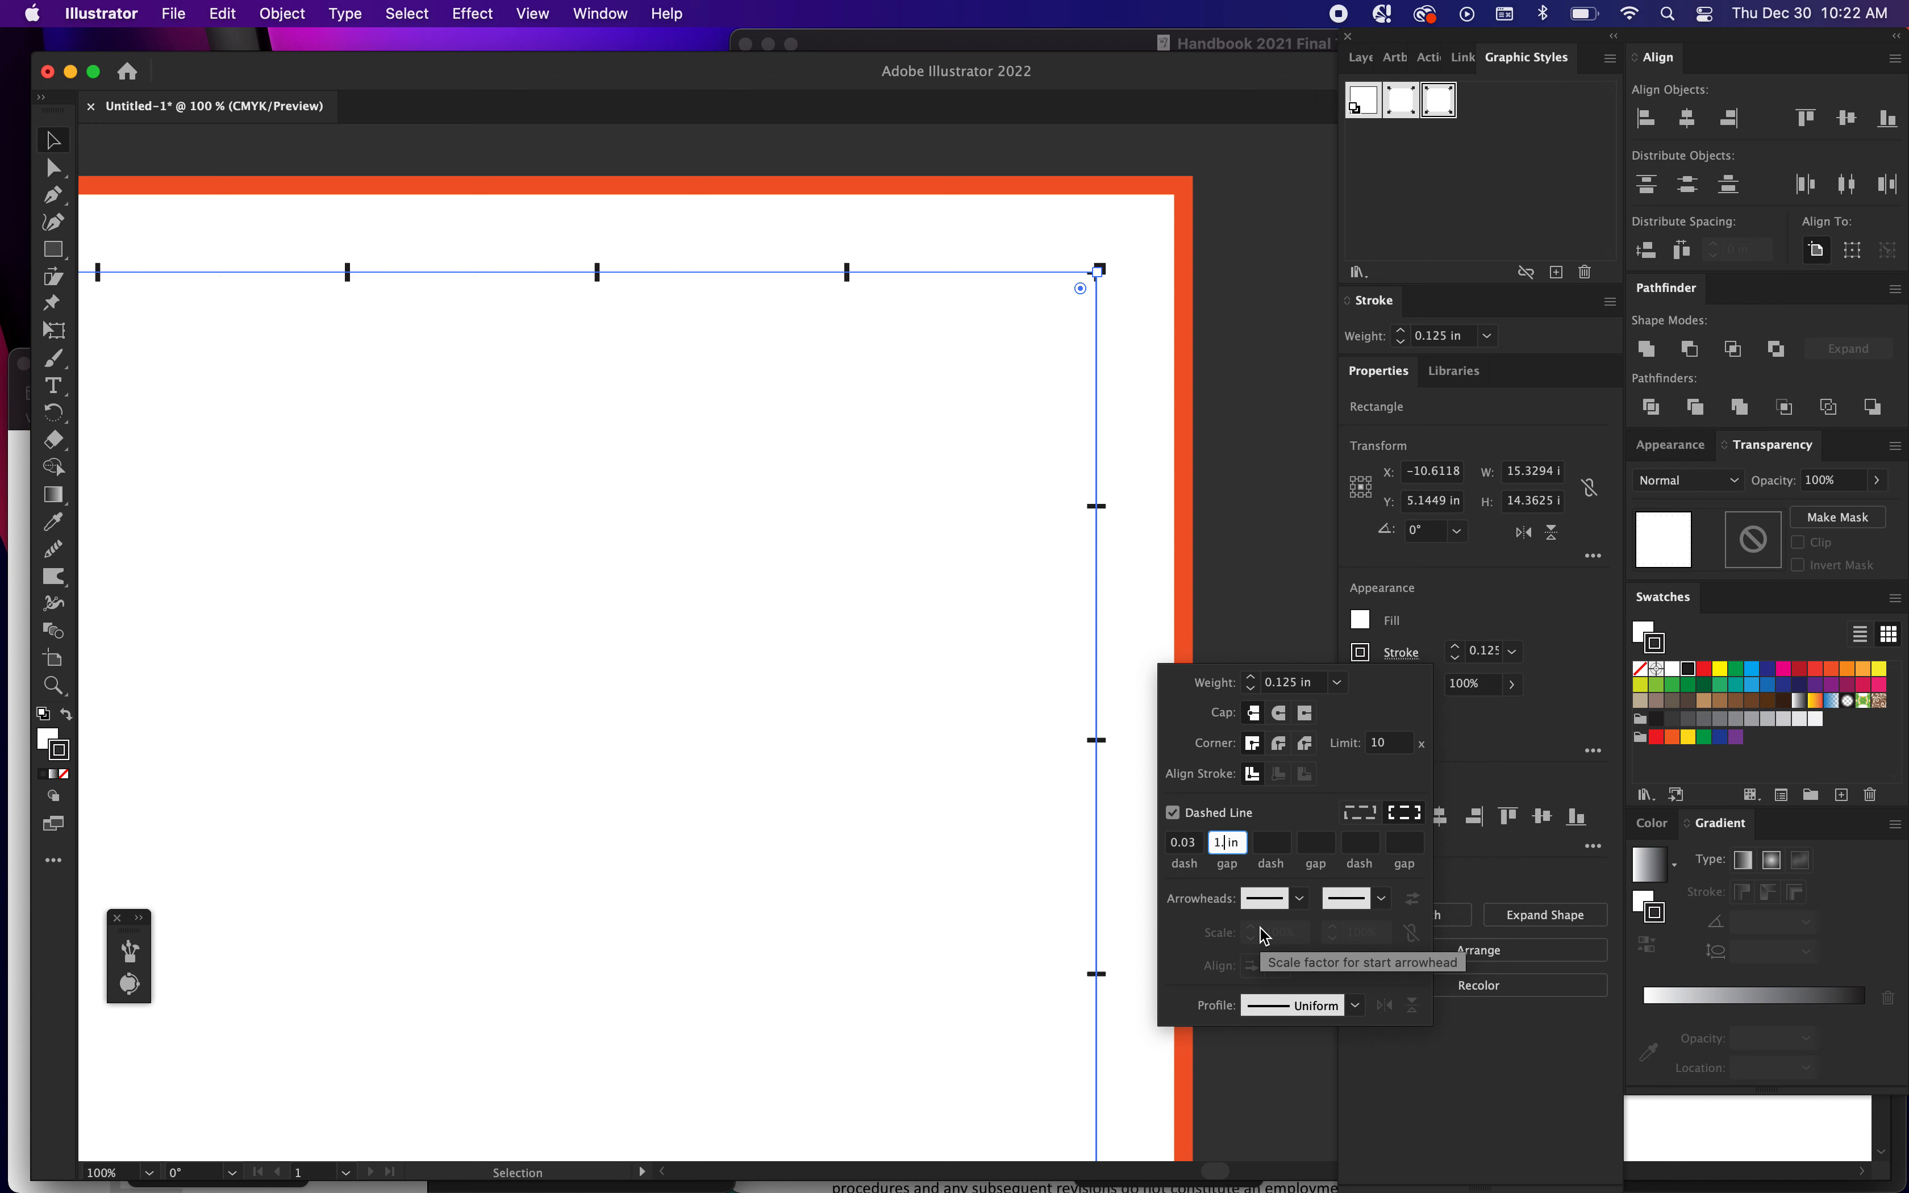
type("1.4")
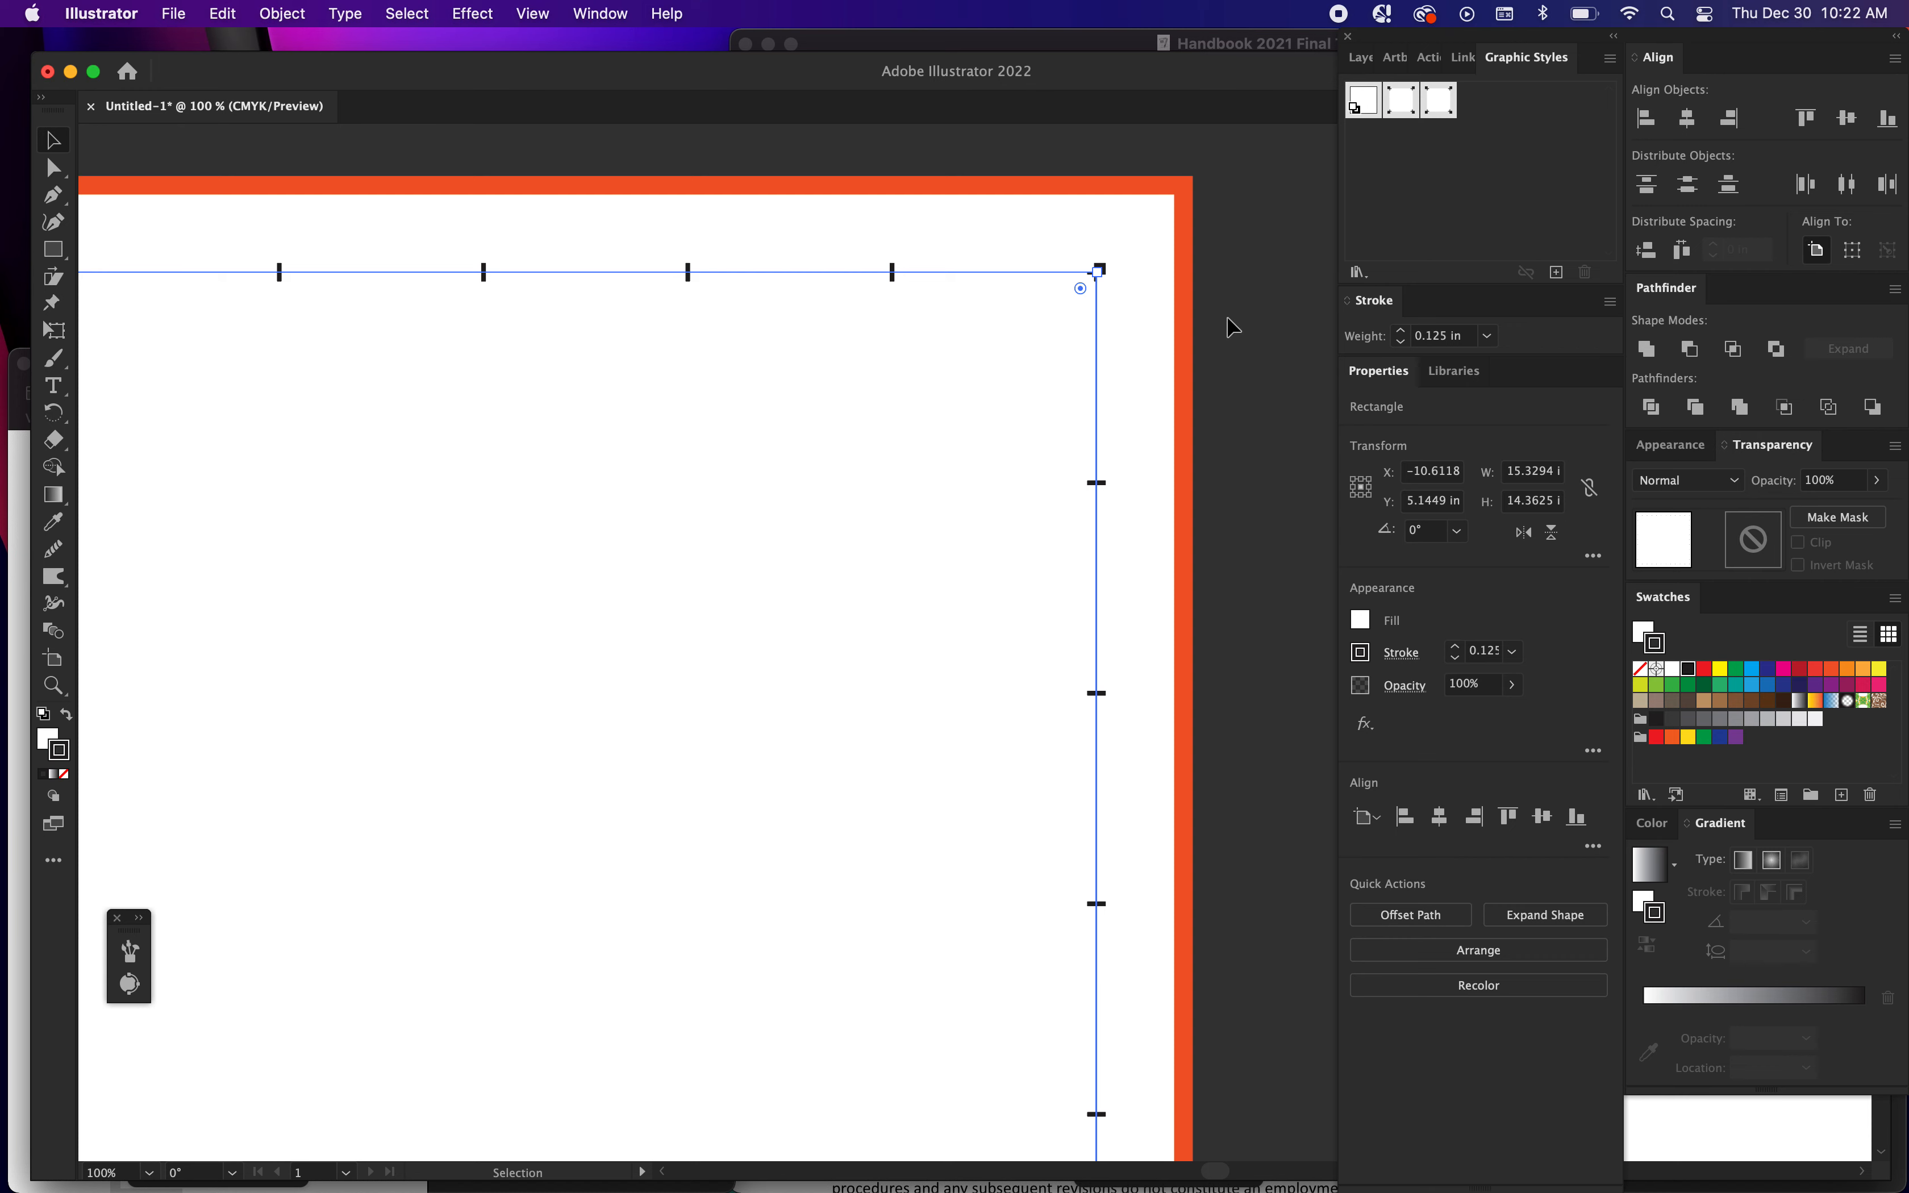
left_click(1094, 279)
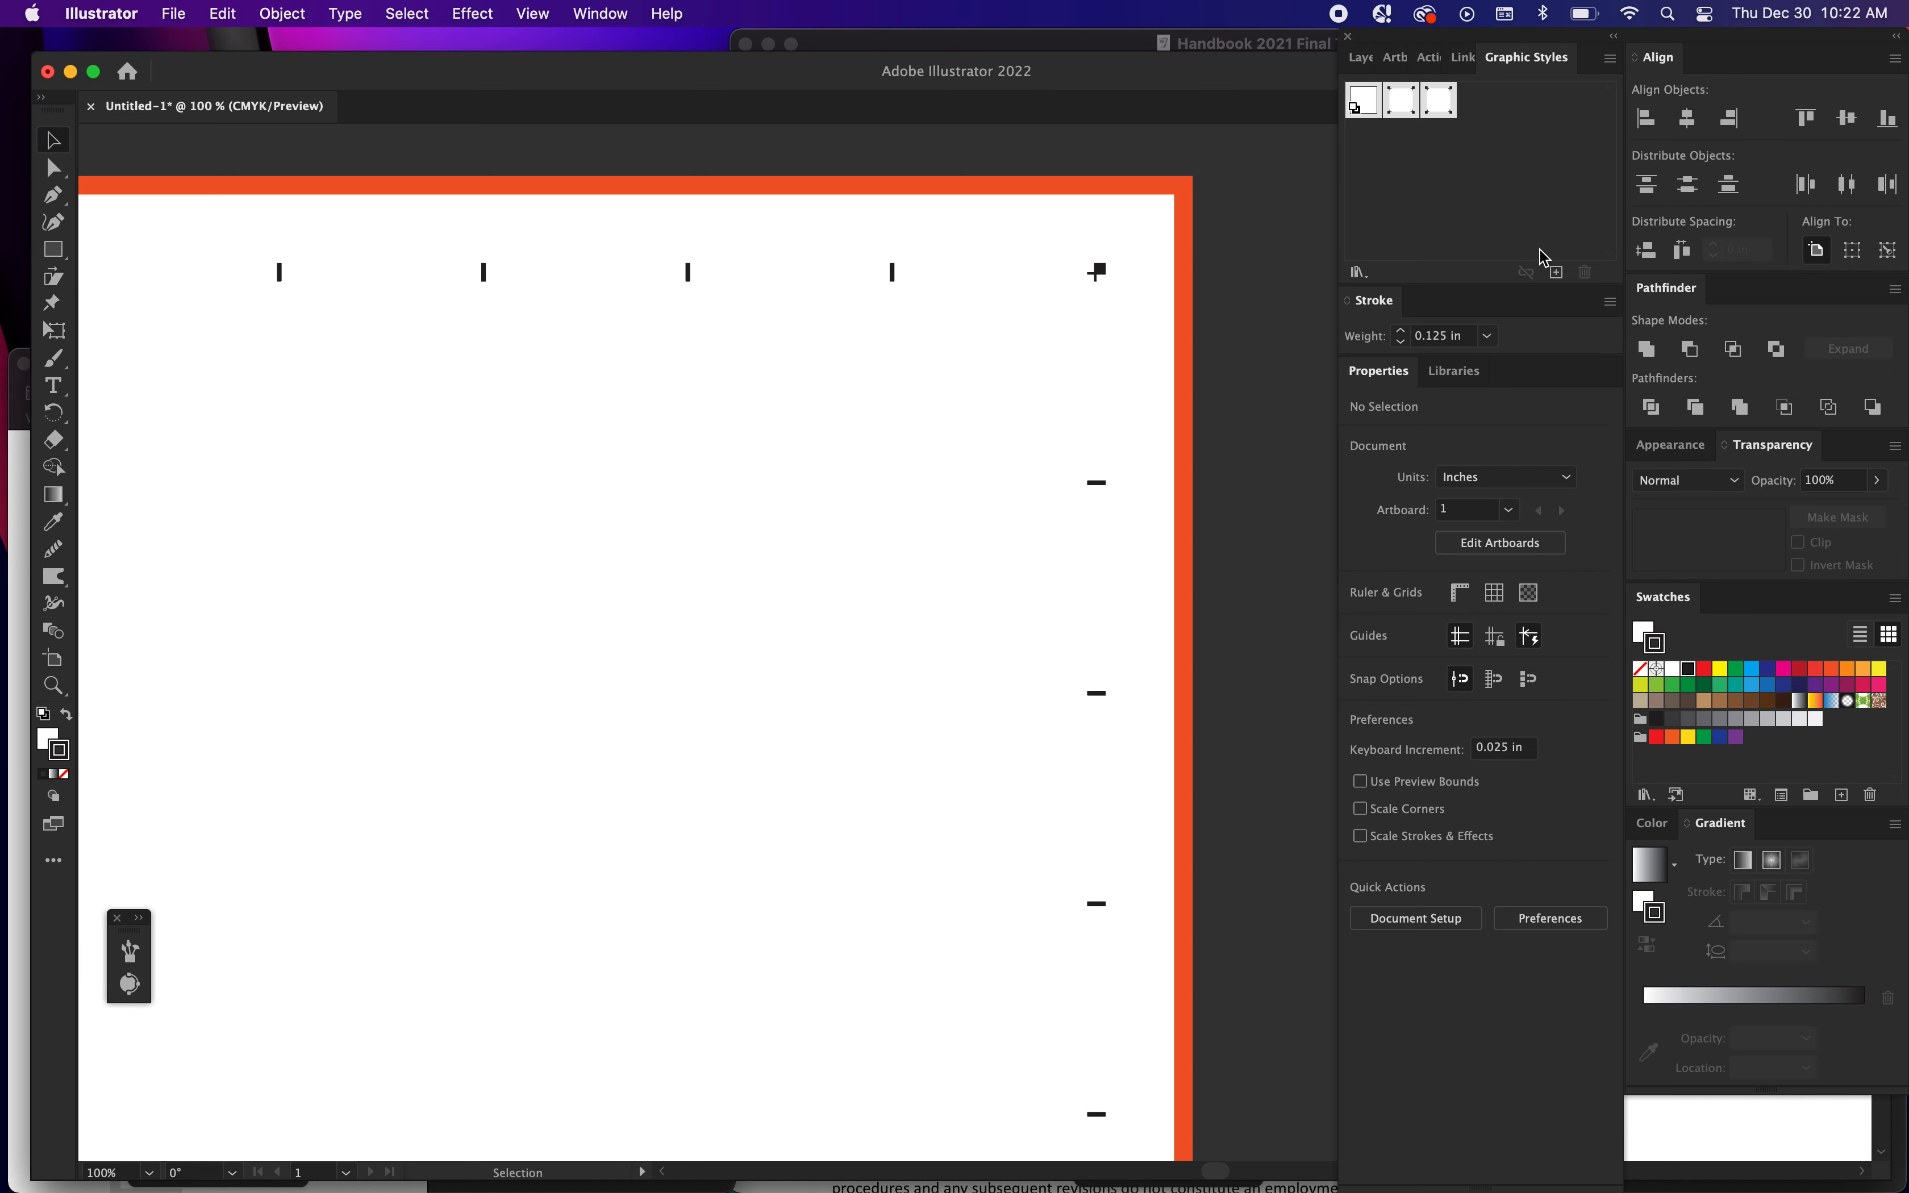
mouse_move(1442, 100)
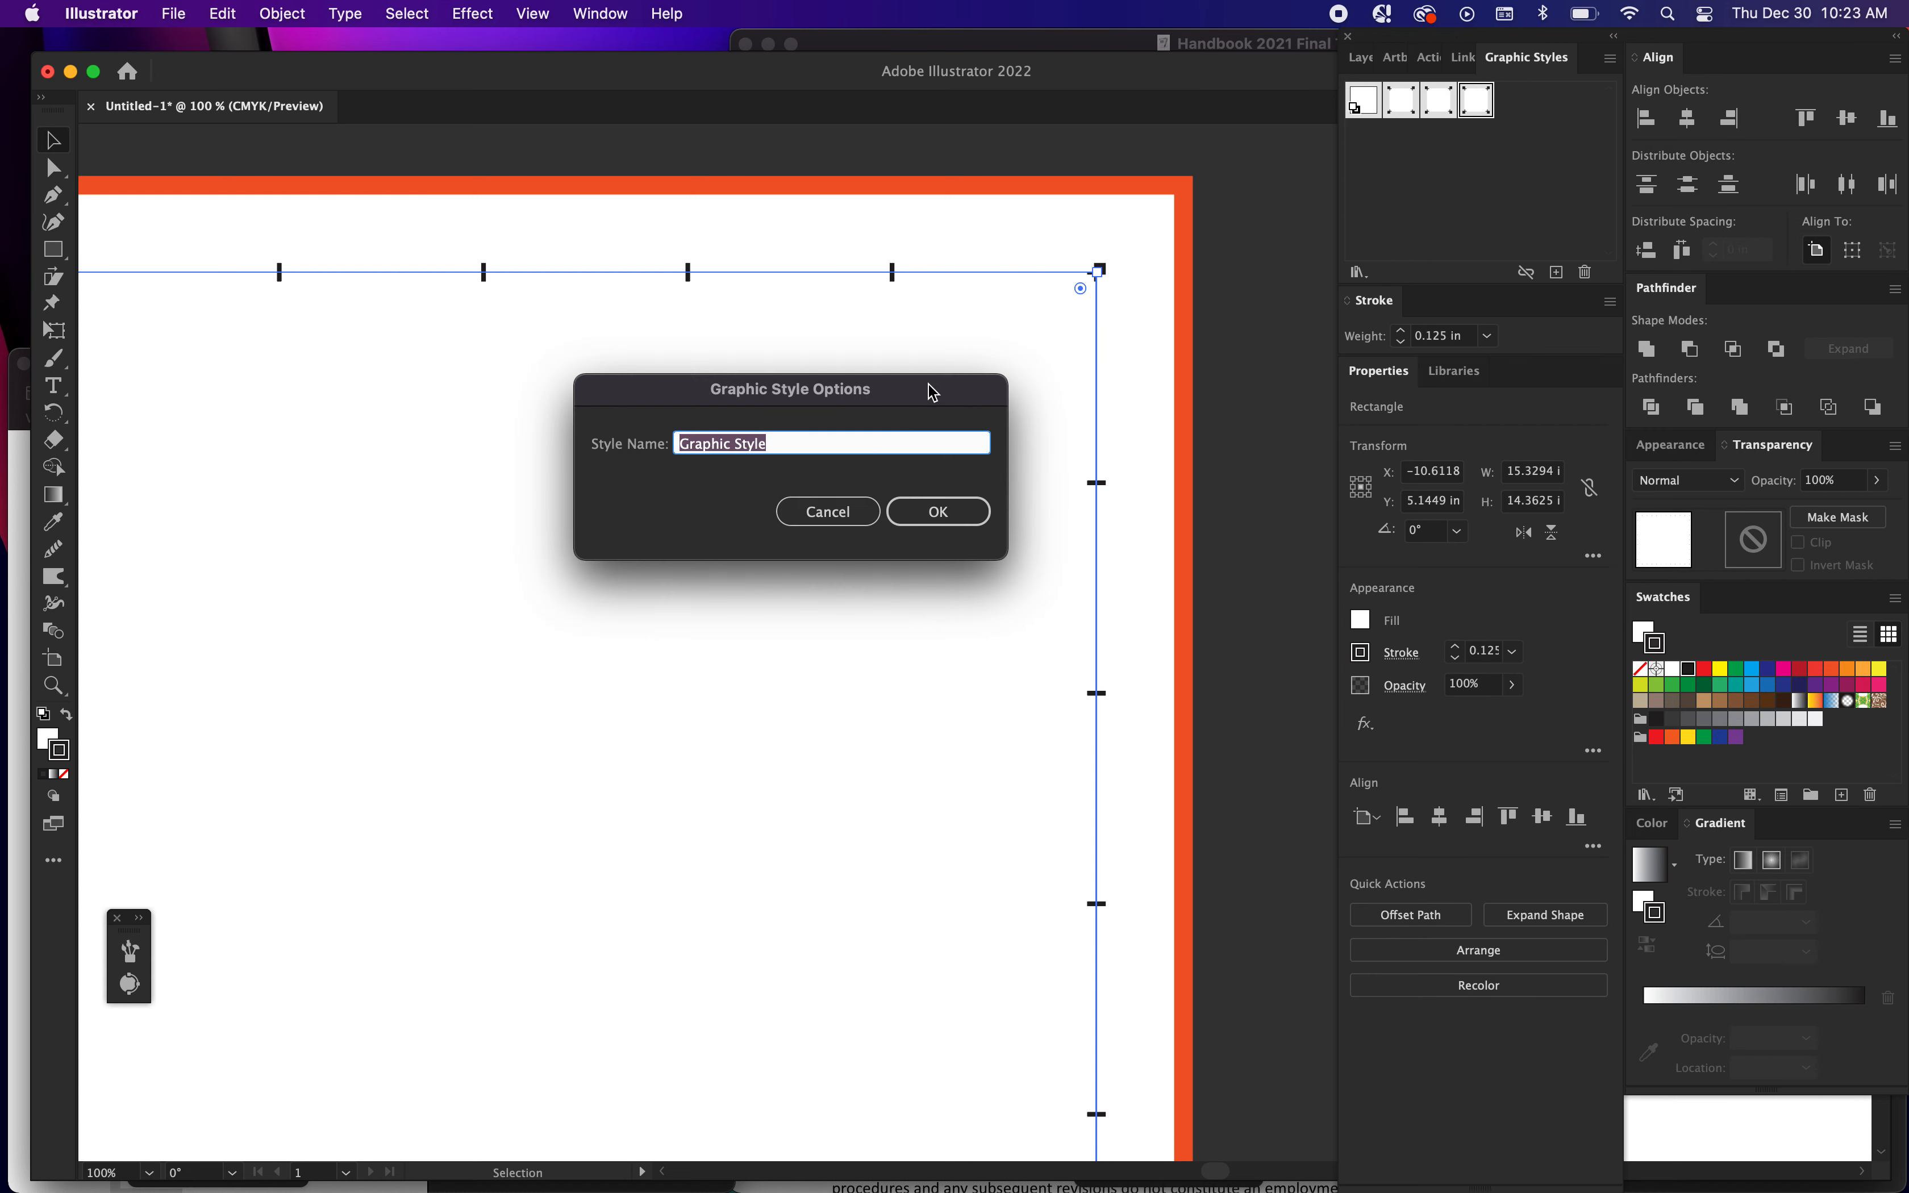
Name the new graphic style '14in Grommets', then apply the third saved grommet style
type("14in G")
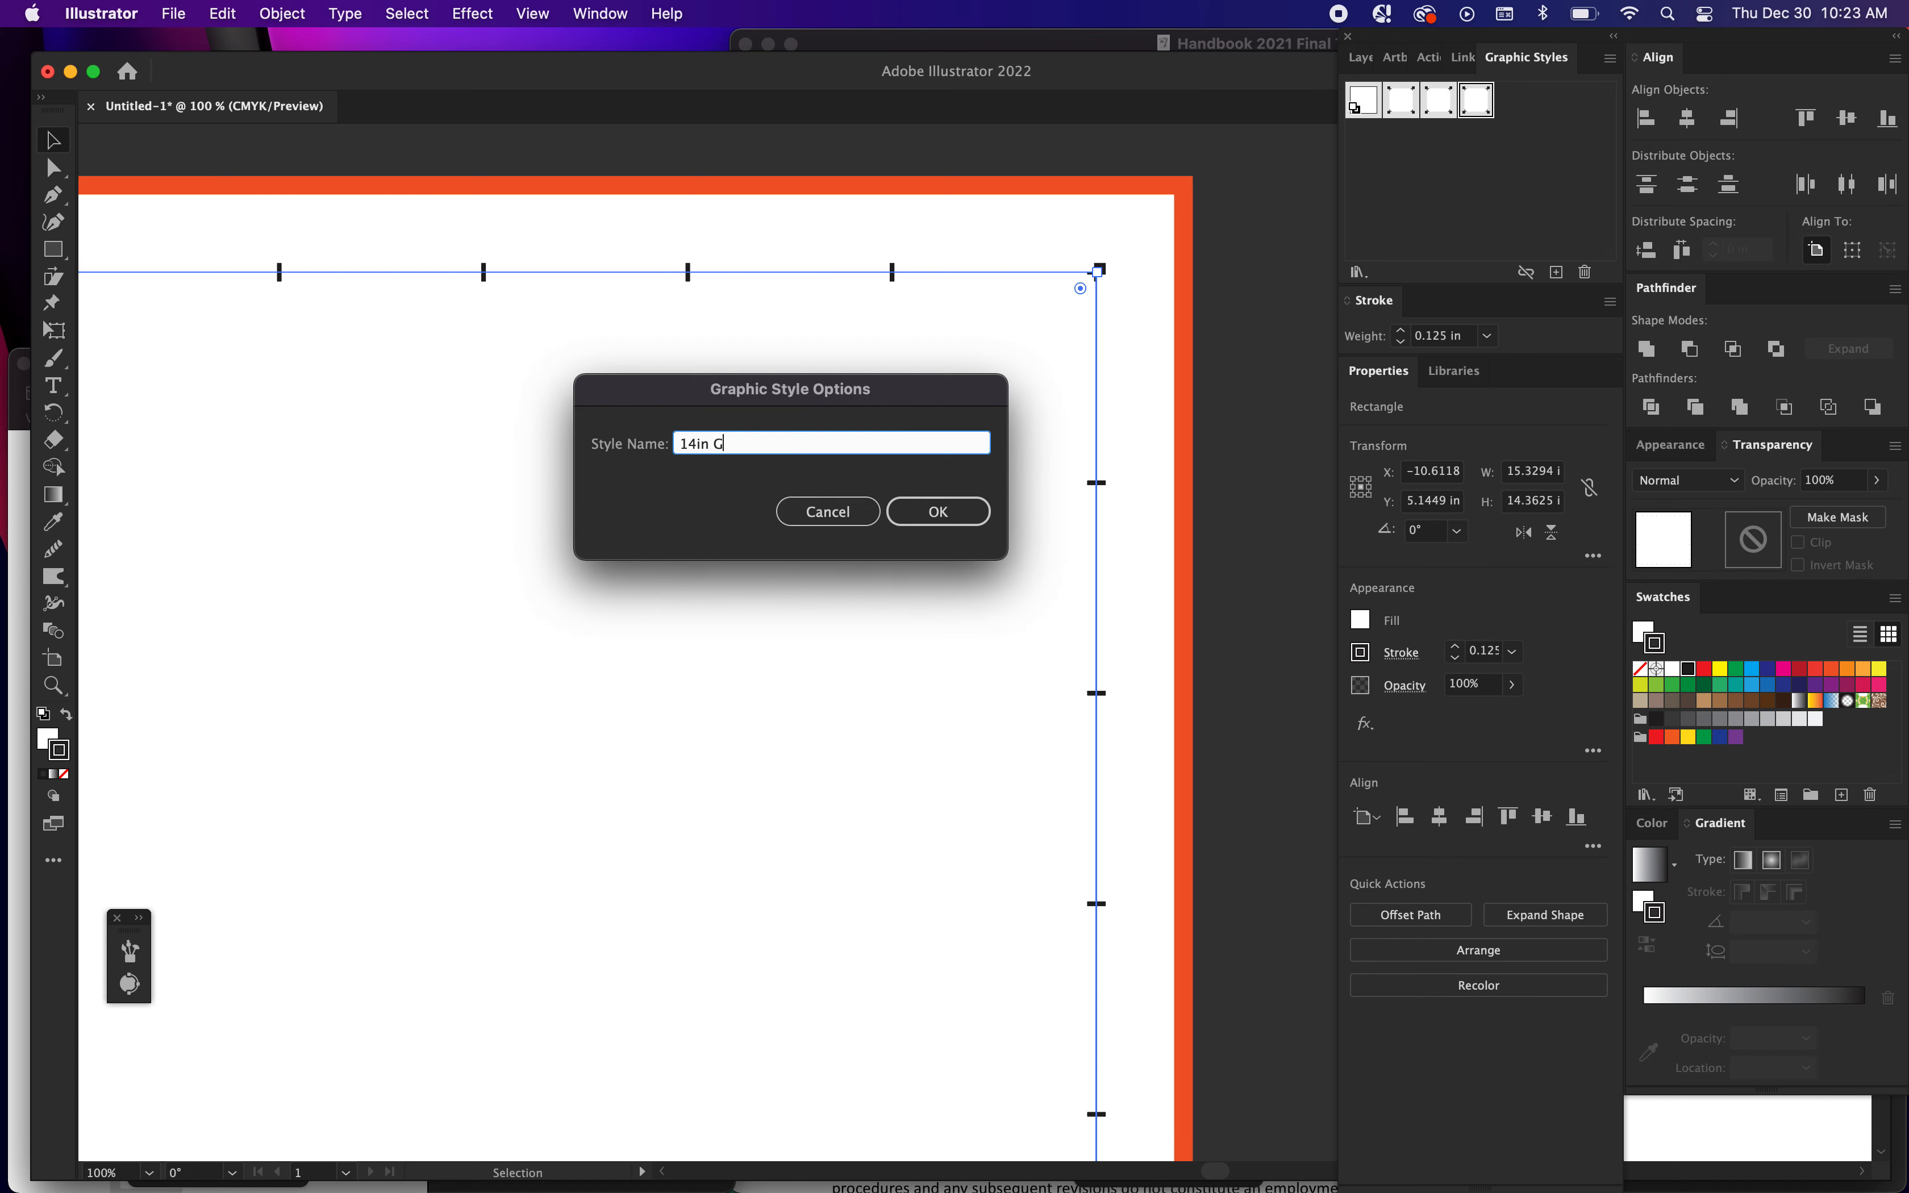
type("rommets")
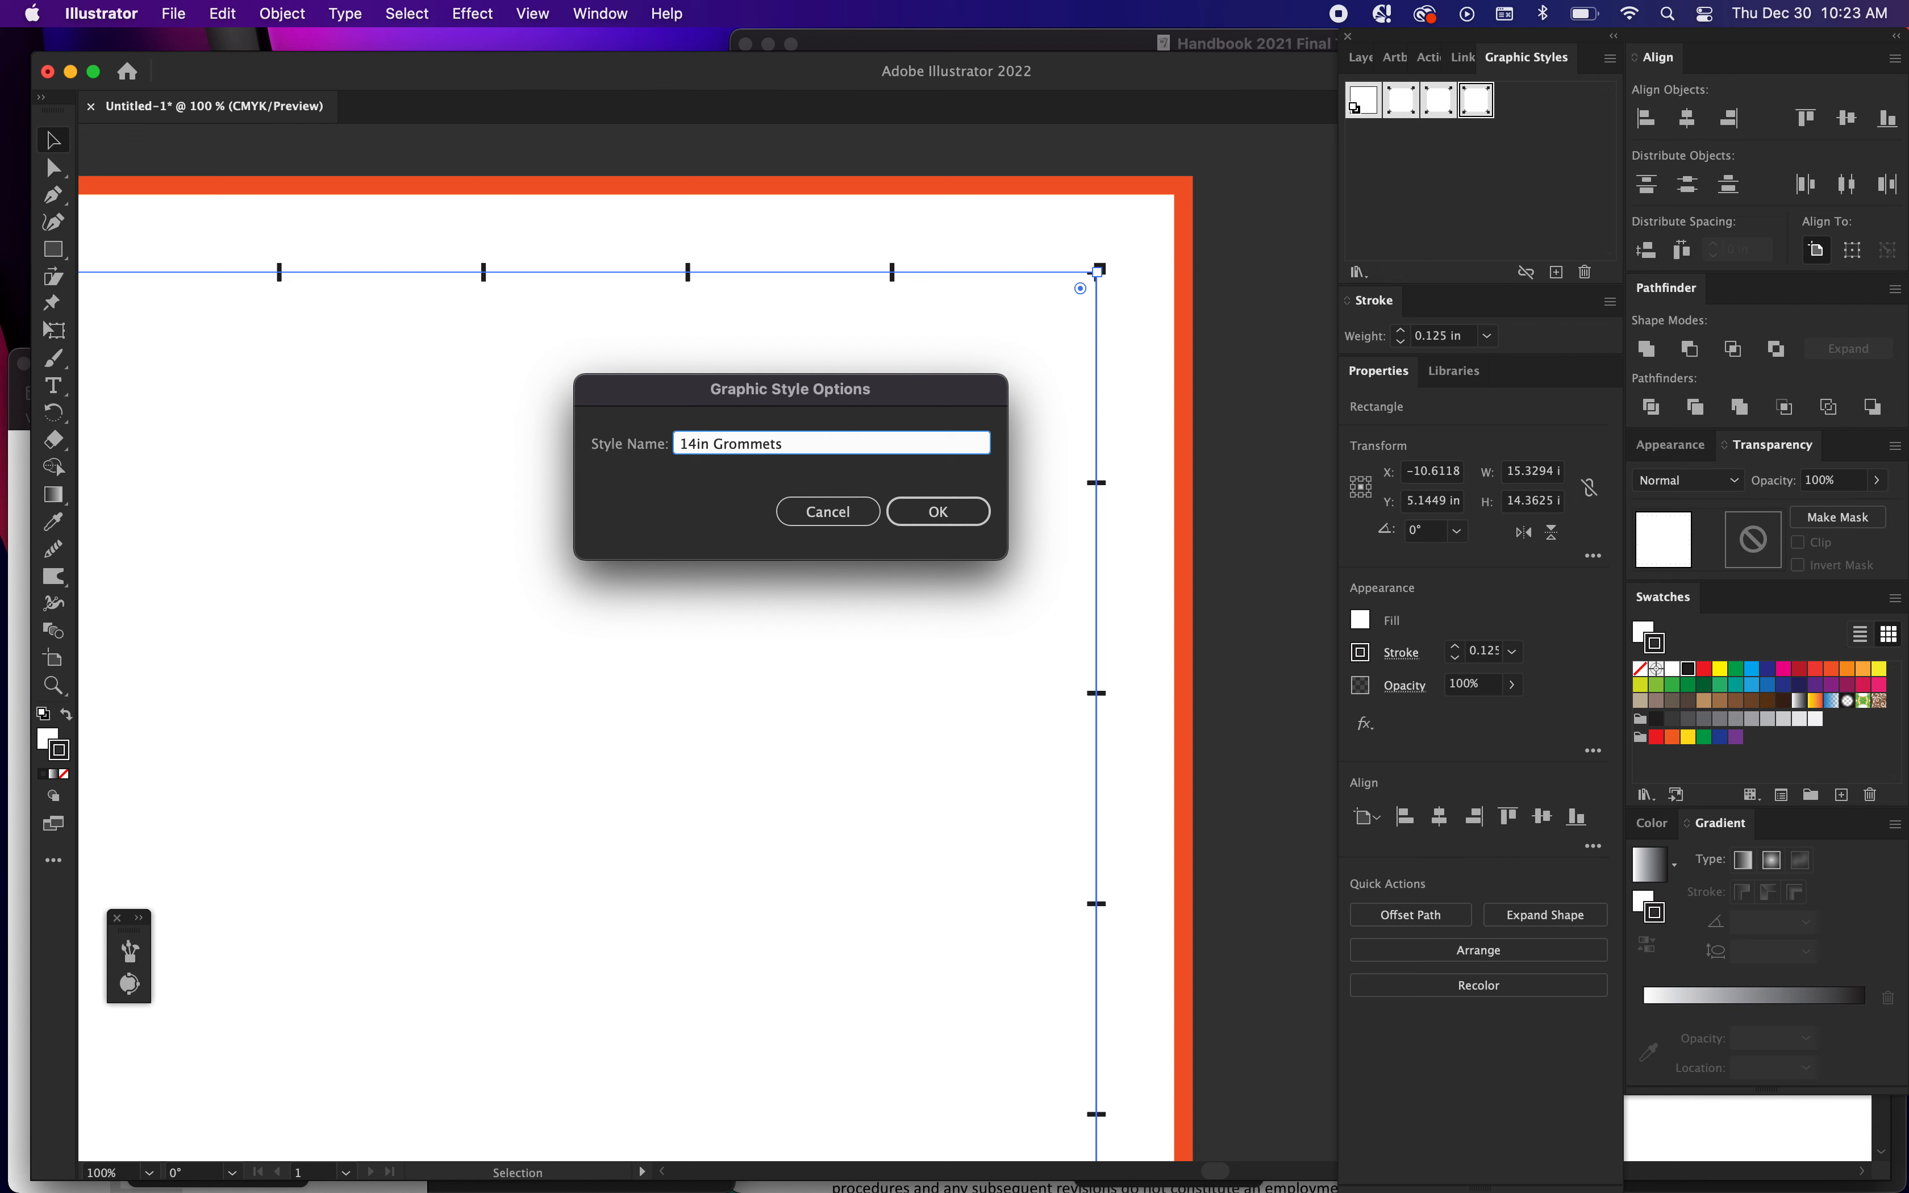
left_click(936, 510)
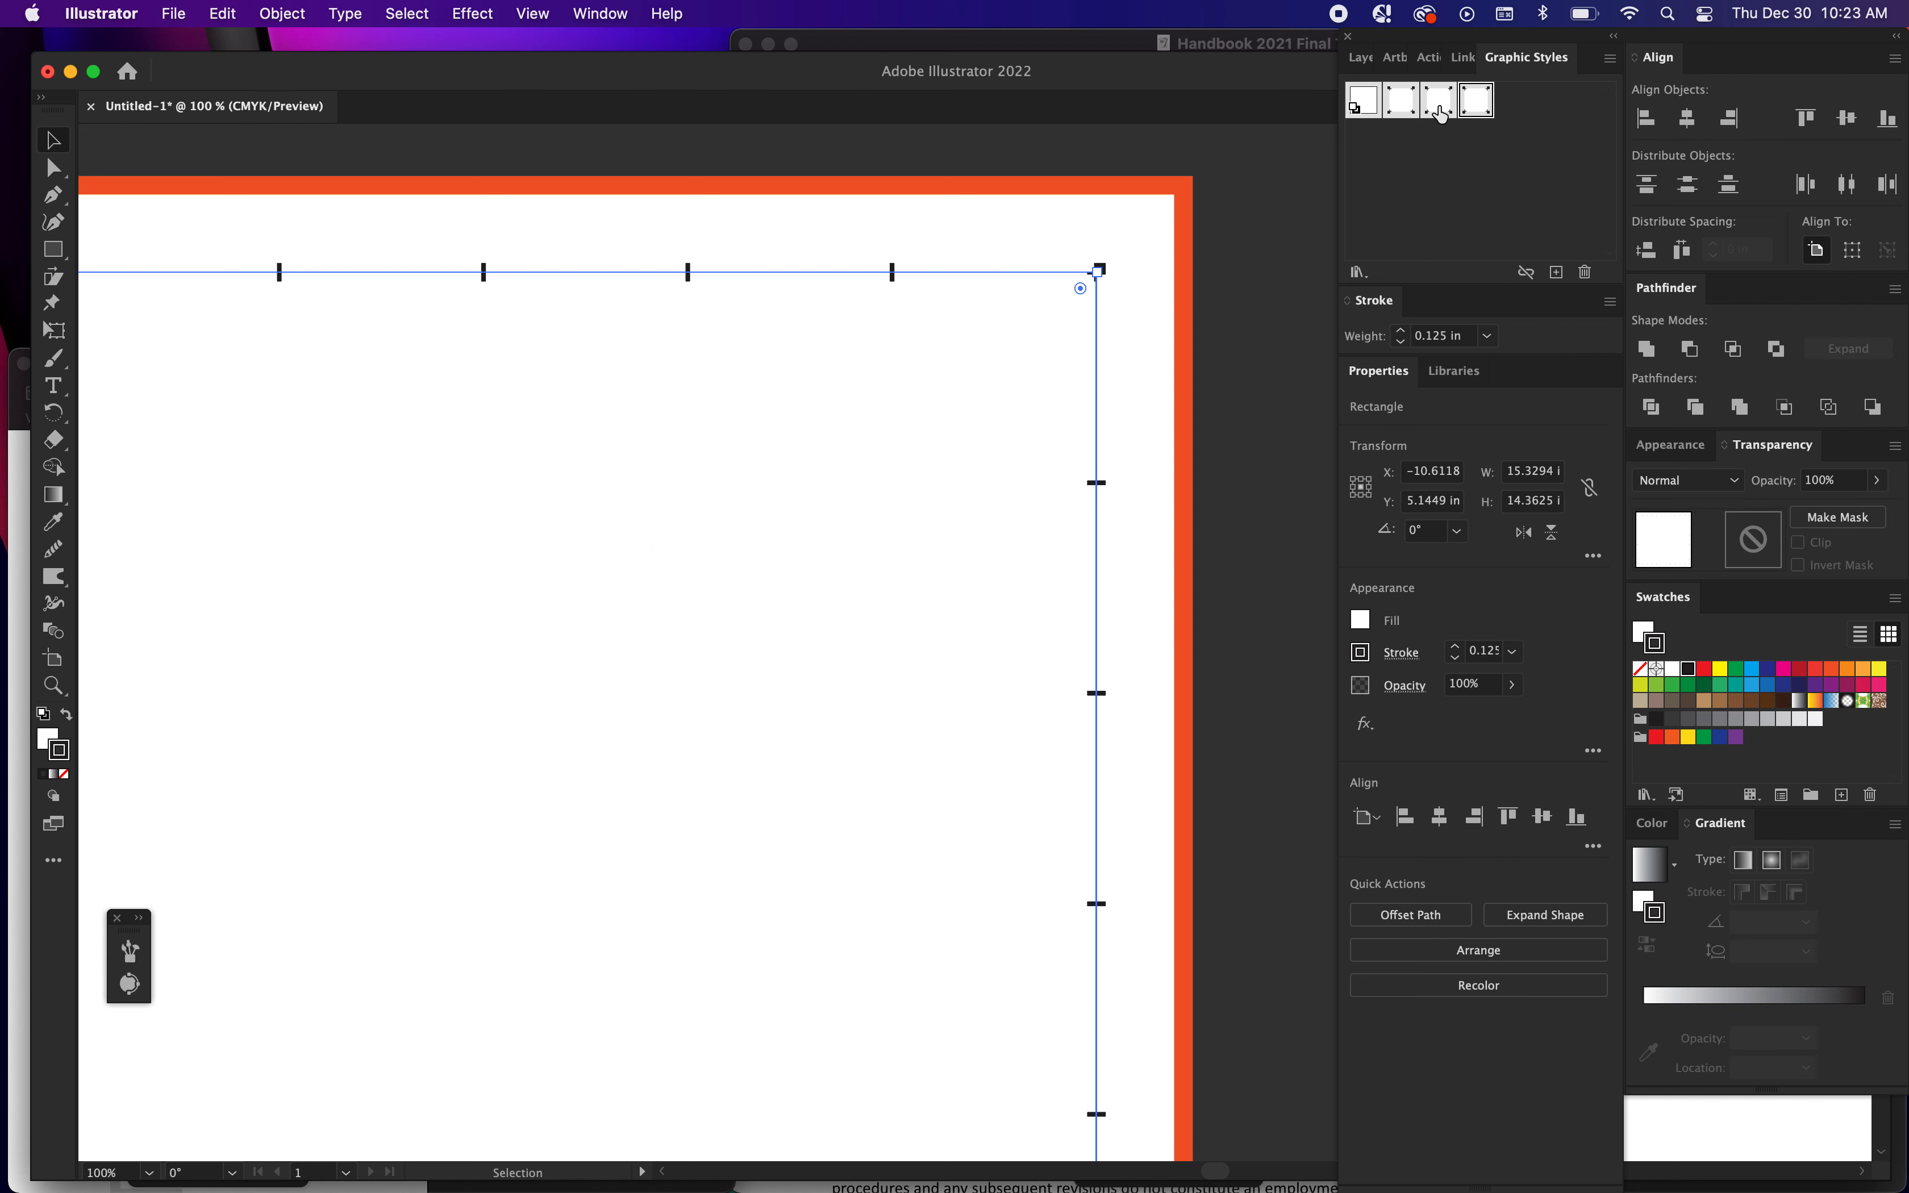
left_click(1361, 99)
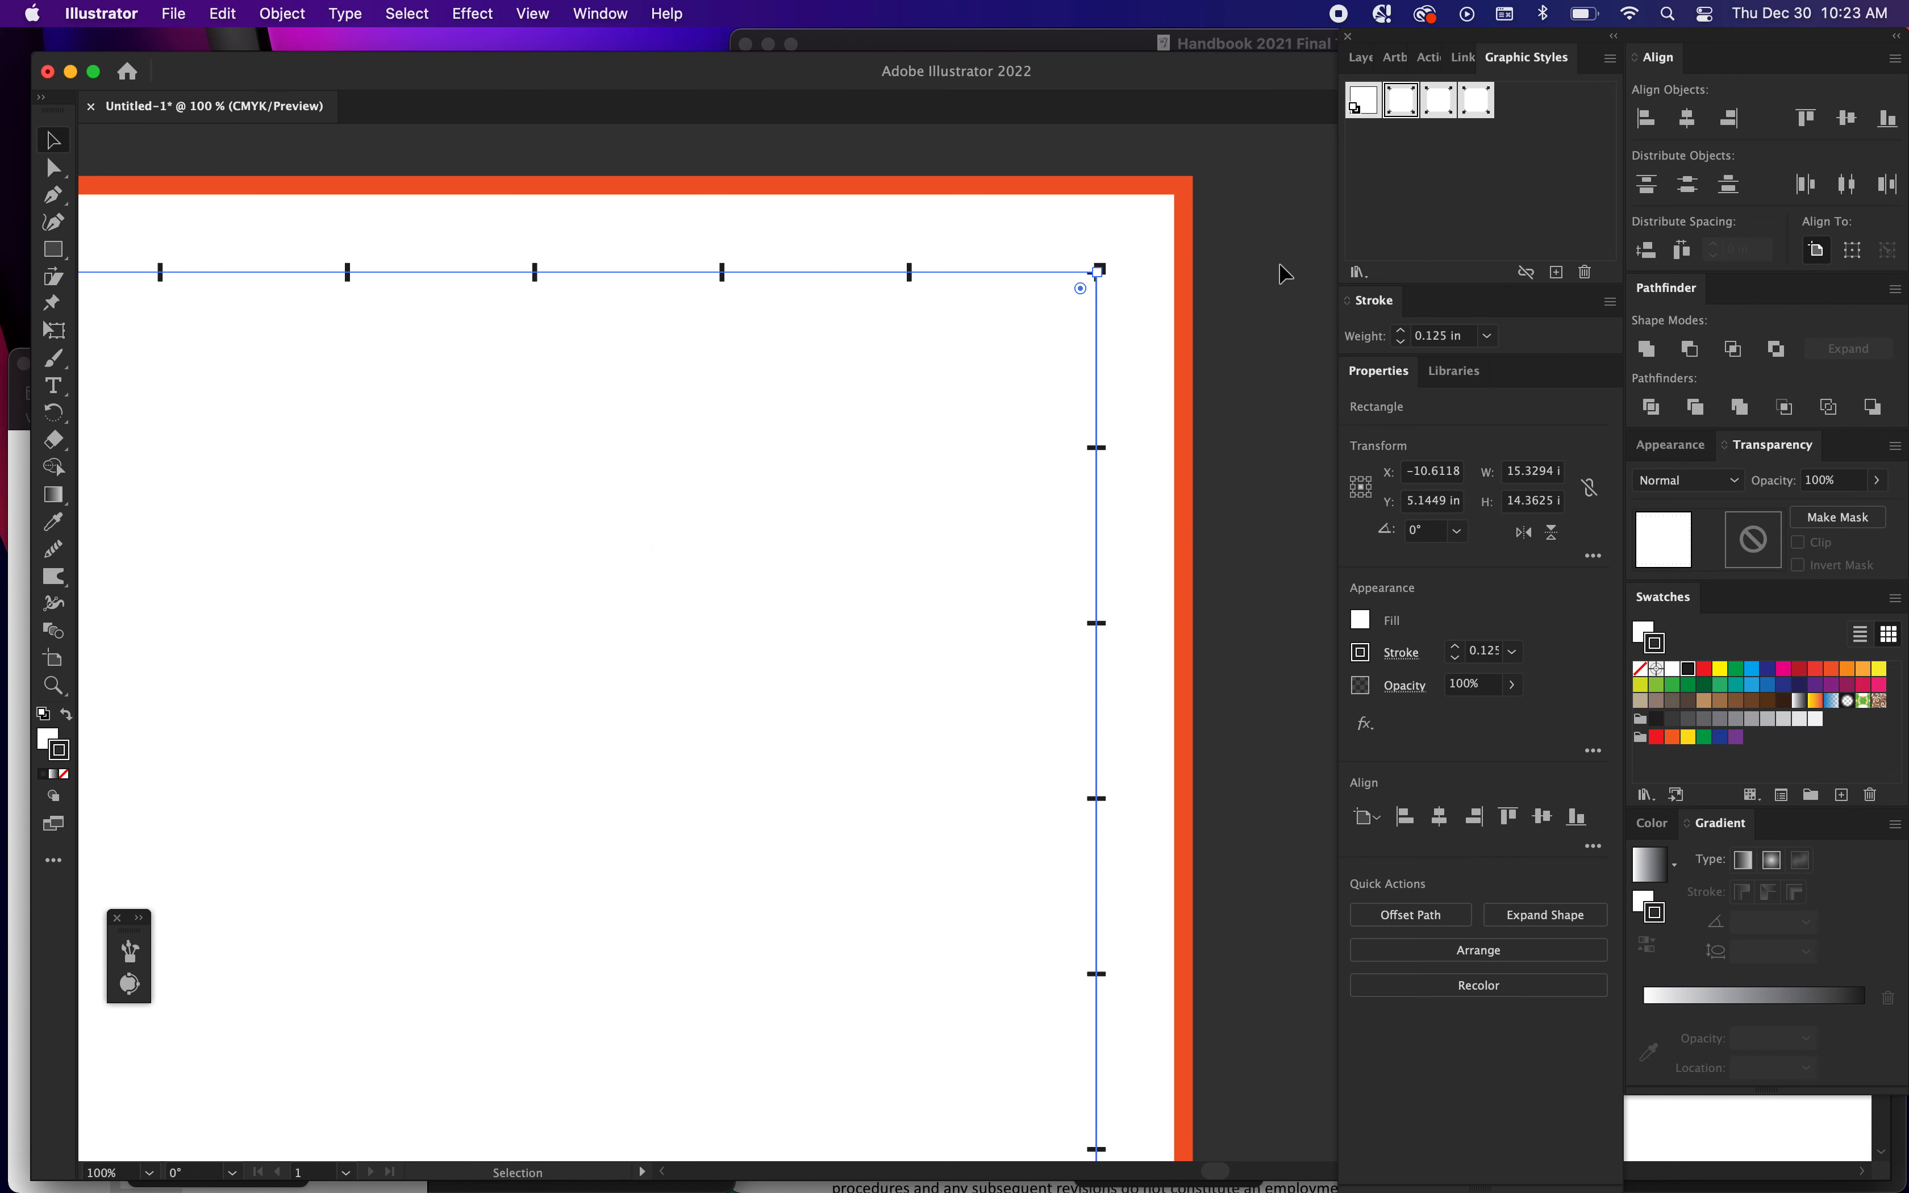